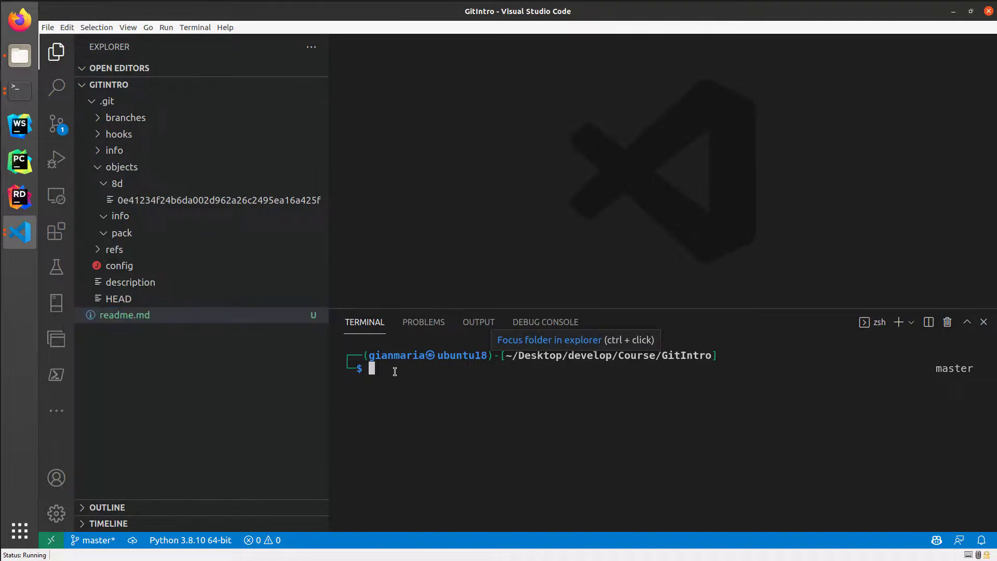
# Step: Write 'hello git' into a new readme2.md via echo and refocus the terminal
pyautogui.write('echo "hello git" > readme2.md')
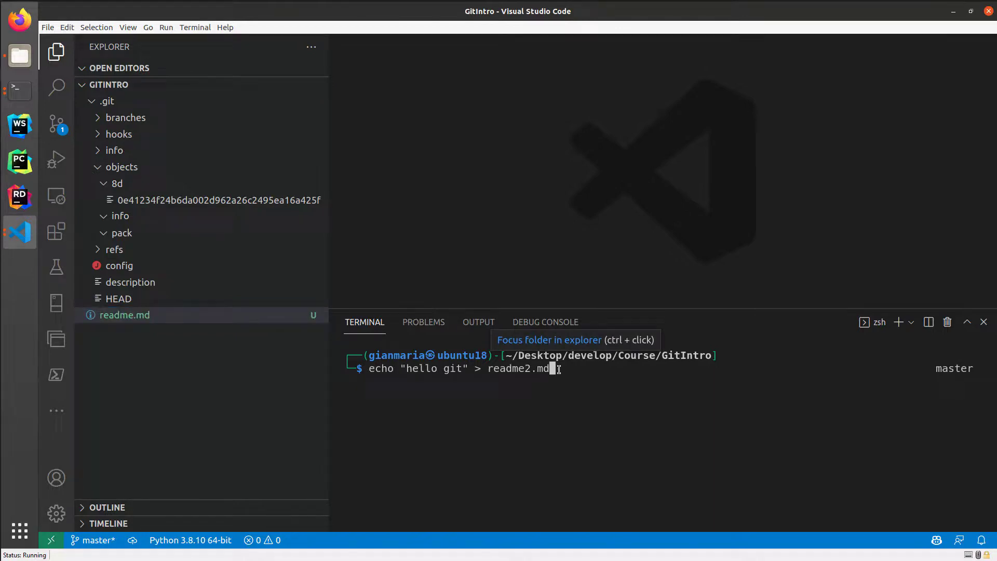
pyautogui.moveTo(532, 387)
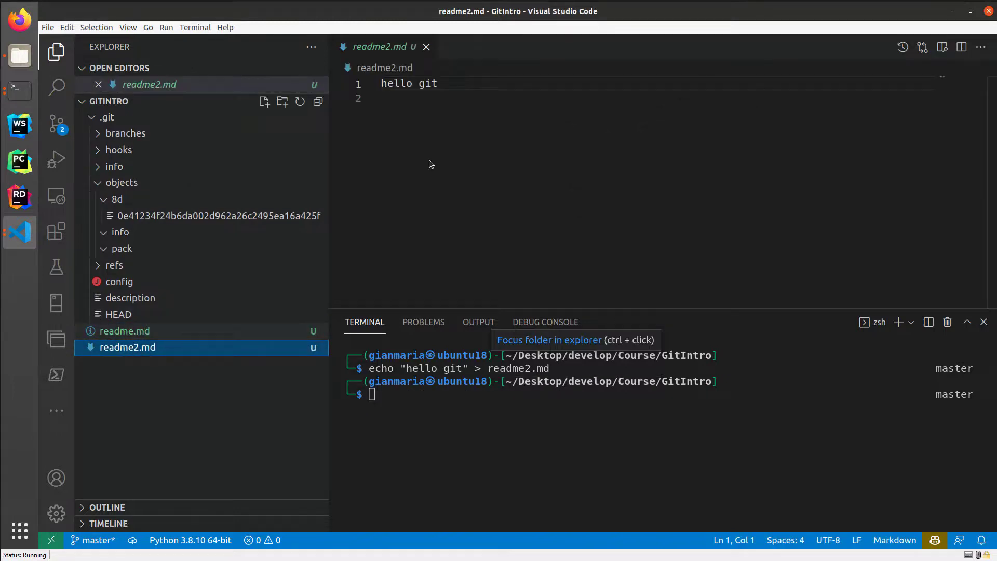
pyautogui.click(124, 331)
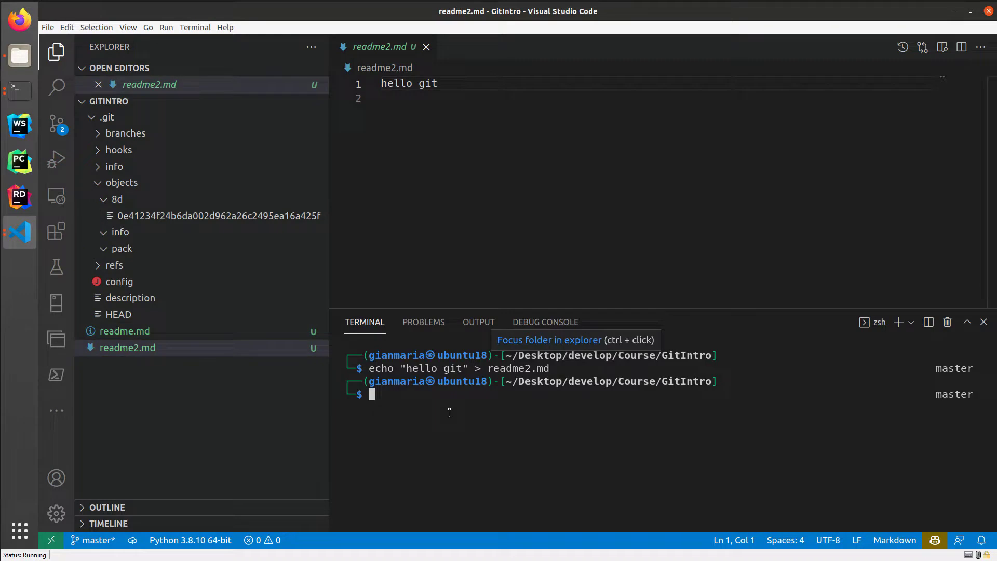
# Step: Run git hash-object readme2.md -w and select the printed hash 8d0e4123…425f
pyautogui.write('git hash-object')
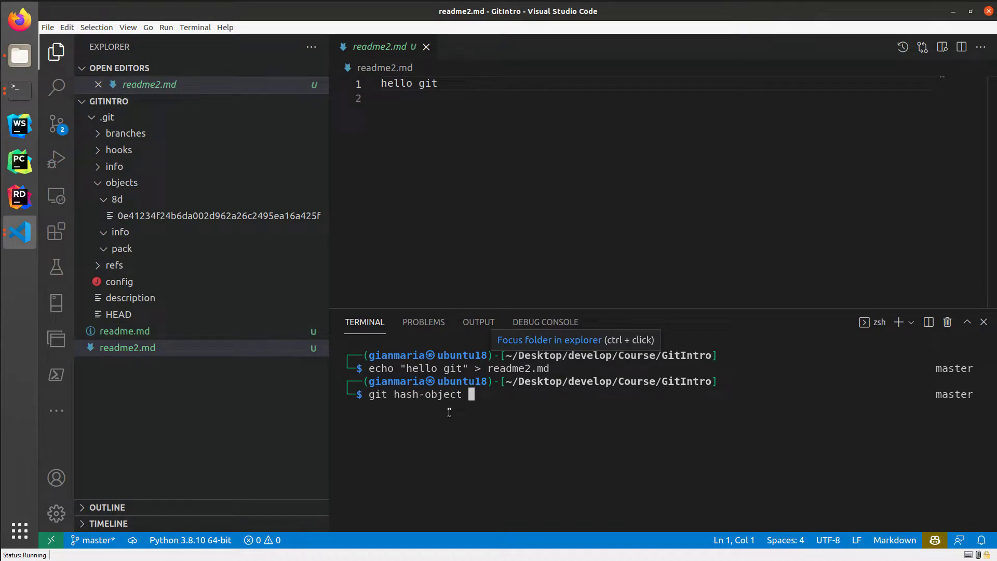
pyautogui.write('readme')
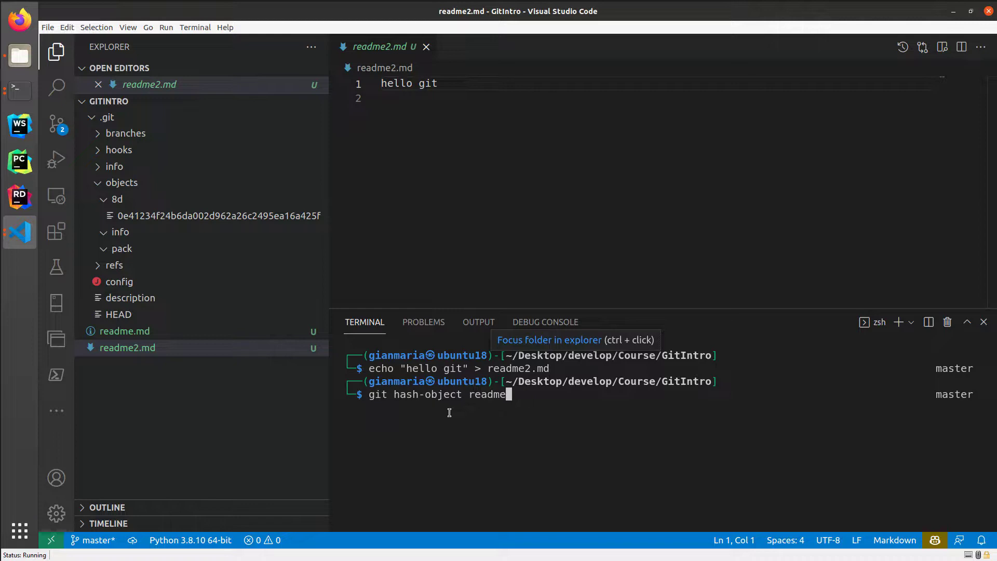
pyautogui.write('.md -w')
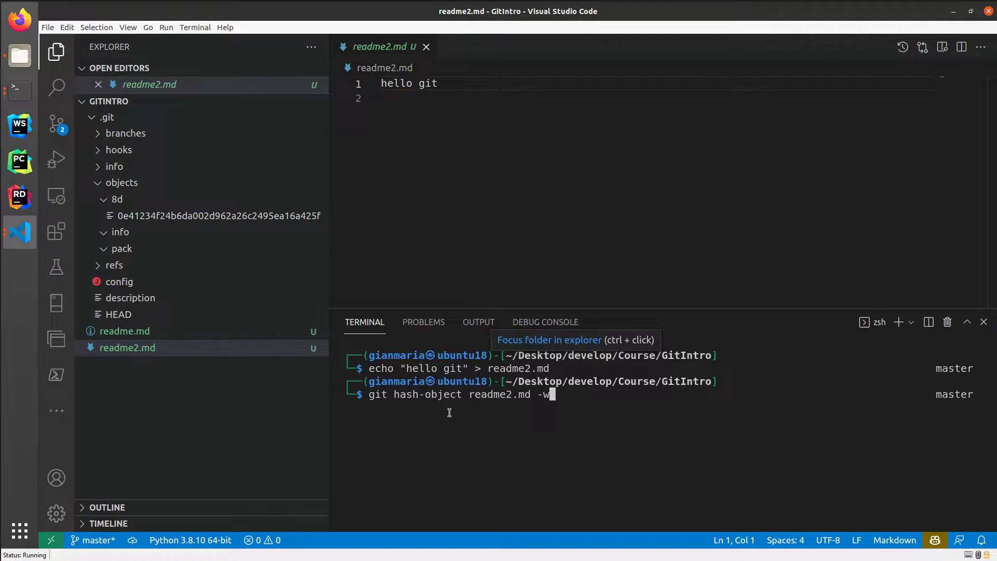
pyautogui.press('Return')
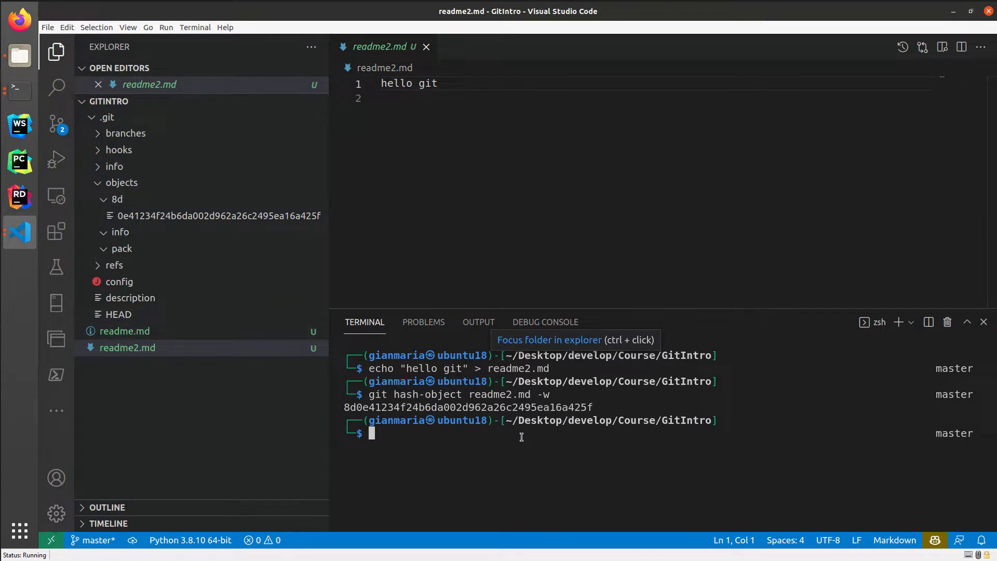
pyautogui.moveTo(604, 408)
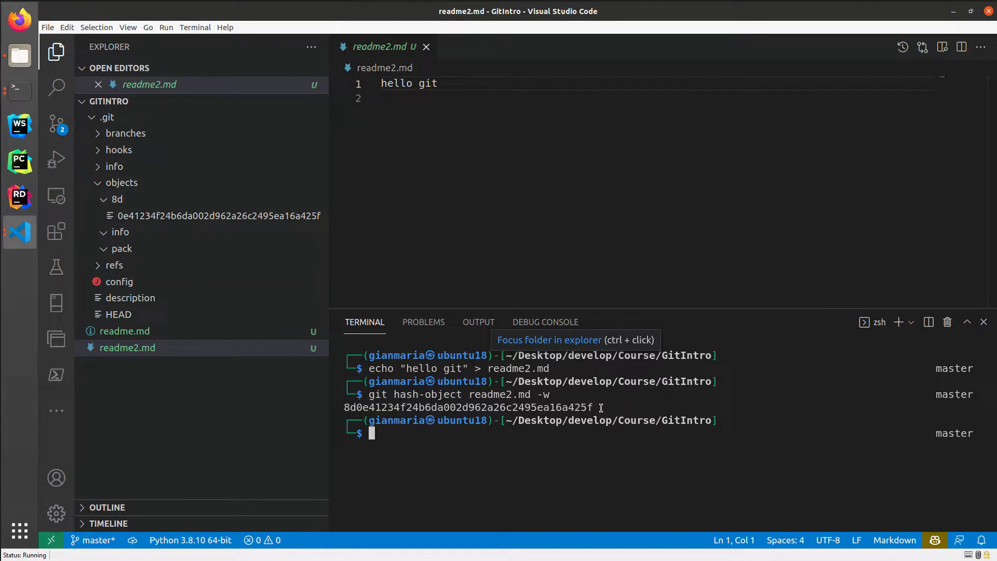
pyautogui.moveTo(344, 408); pyautogui.dragTo(601, 407)
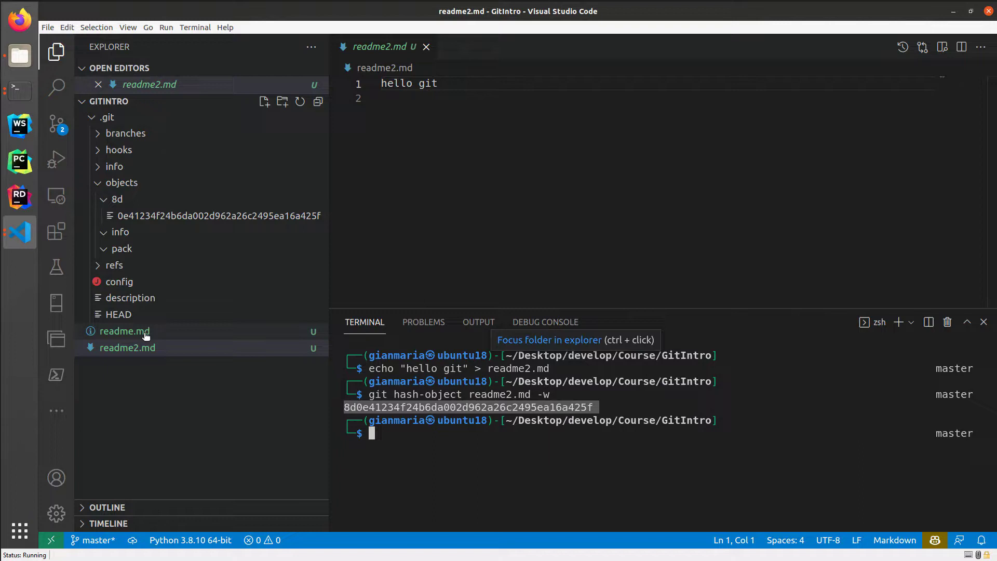
pyautogui.moveTo(177, 354)
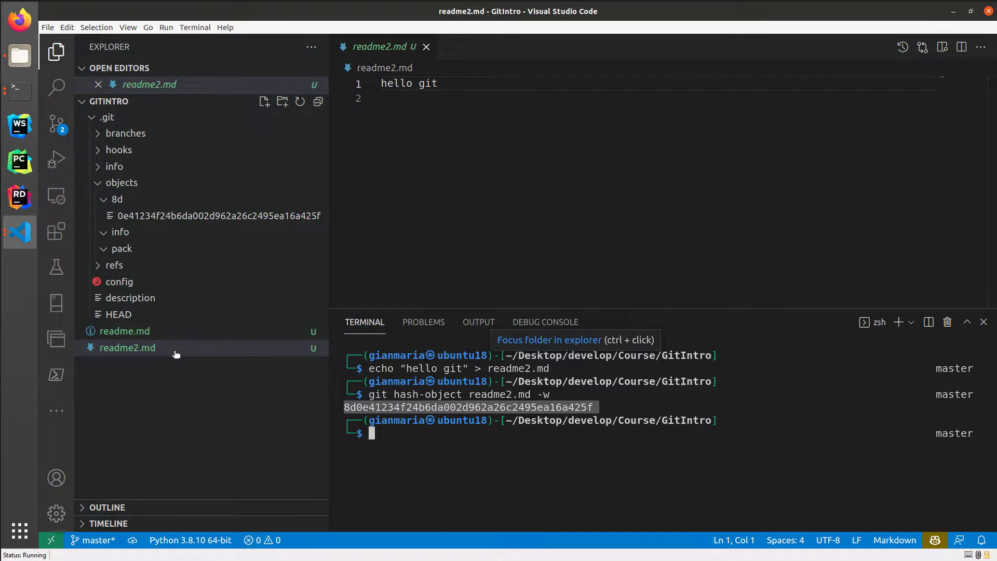
pyautogui.moveTo(392, 398)
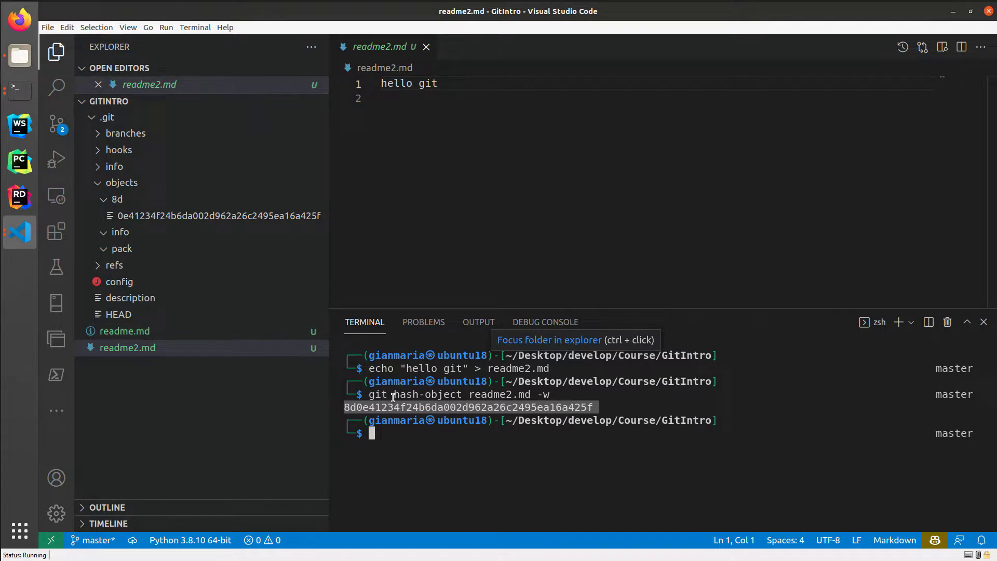
pyautogui.moveTo(130, 213)
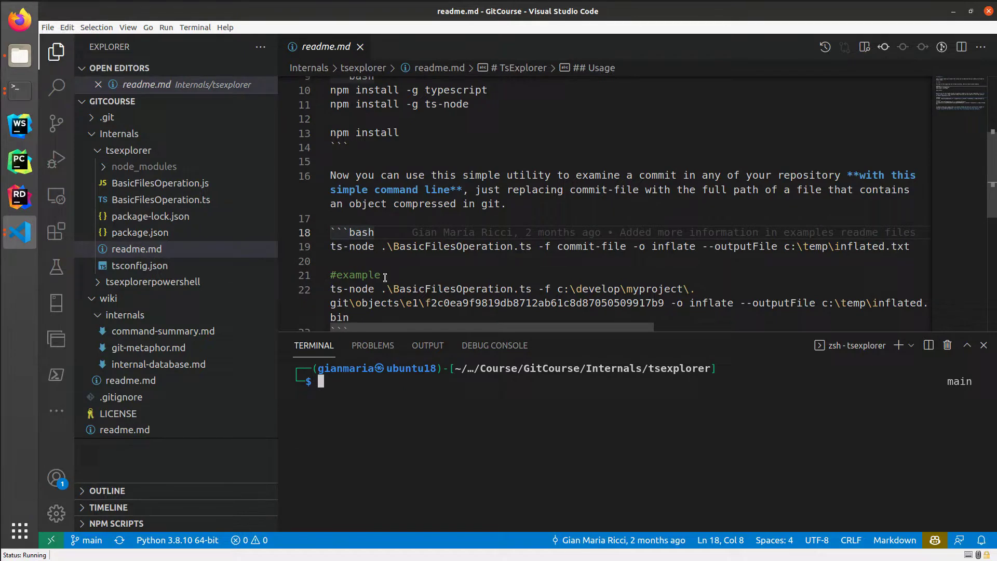
pyautogui.moveTo(392, 270)
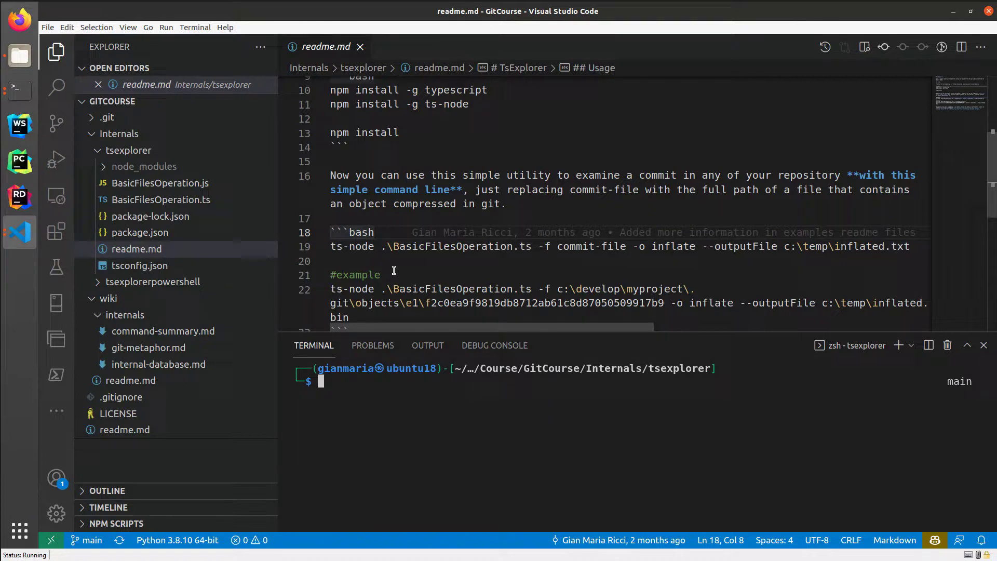
pyautogui.moveTo(420, 420)
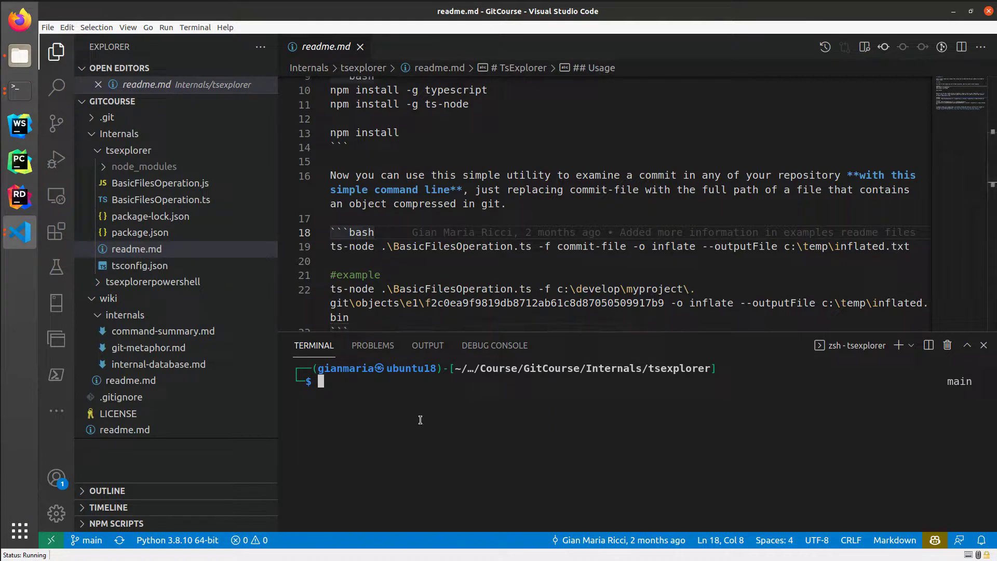
# Step: Recall the ts-node command with history | grep ts and paste it into the terminal
pyautogui.write('history | grep ts')
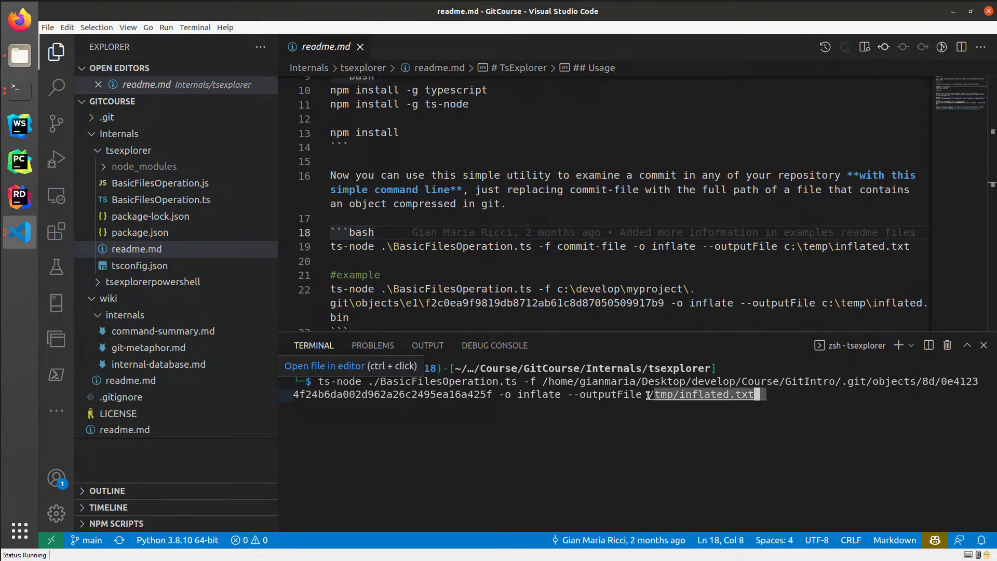
pyautogui.rightClick(699, 395)
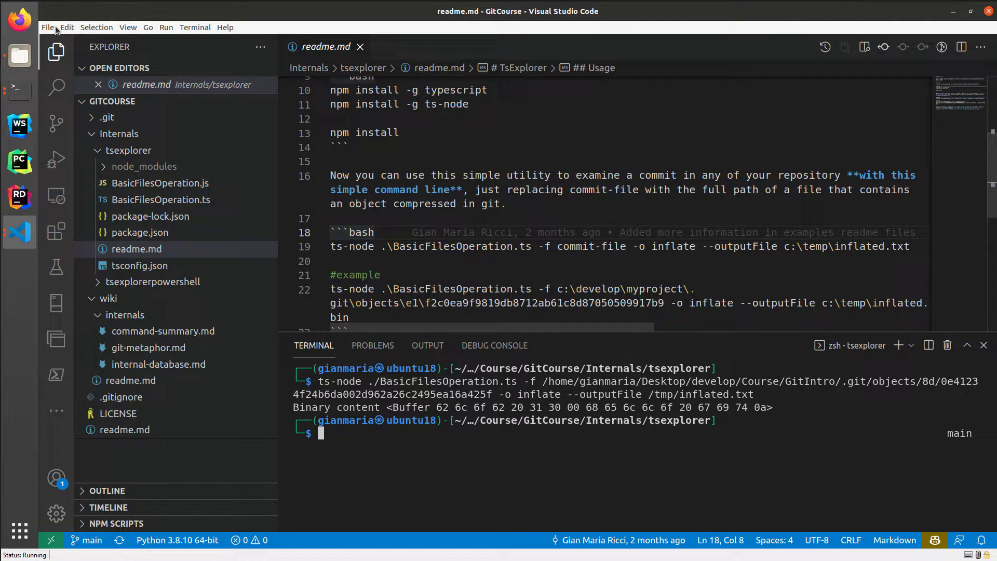
# Step: Open /tmp/inflated.txt from disk via File > Open File
pyautogui.click(47, 27)
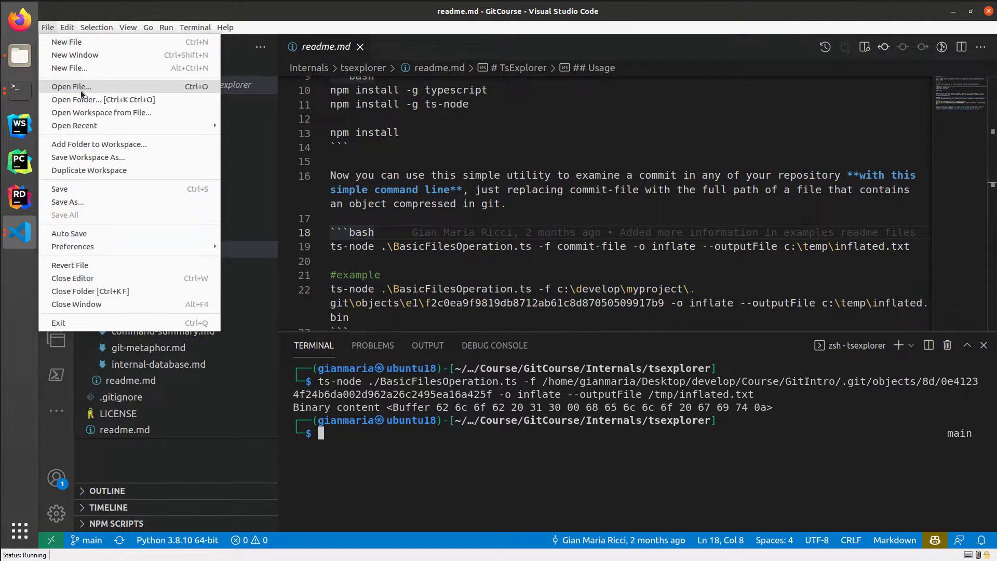
pyautogui.click(71, 86)
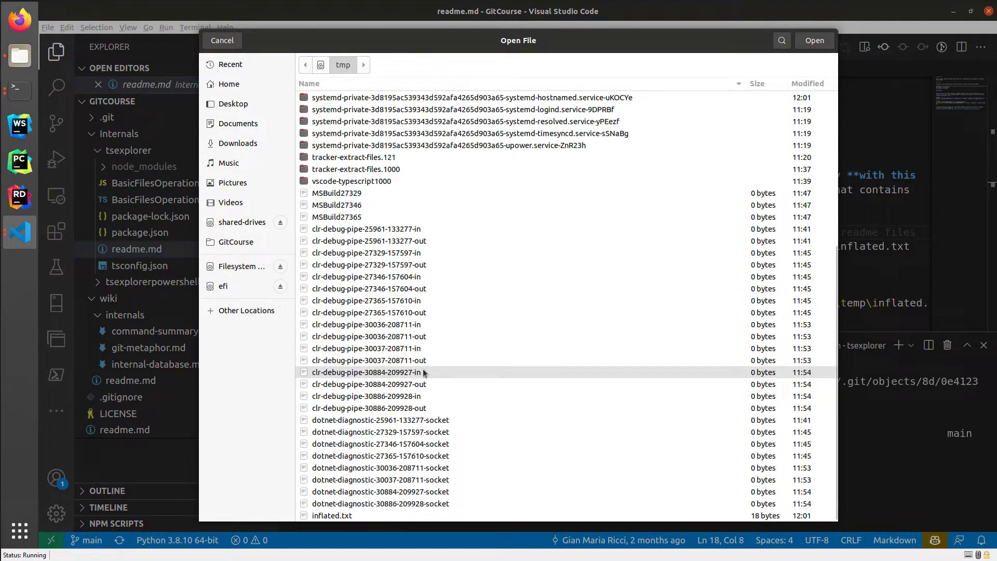
pyautogui.doubleClick(331, 517)
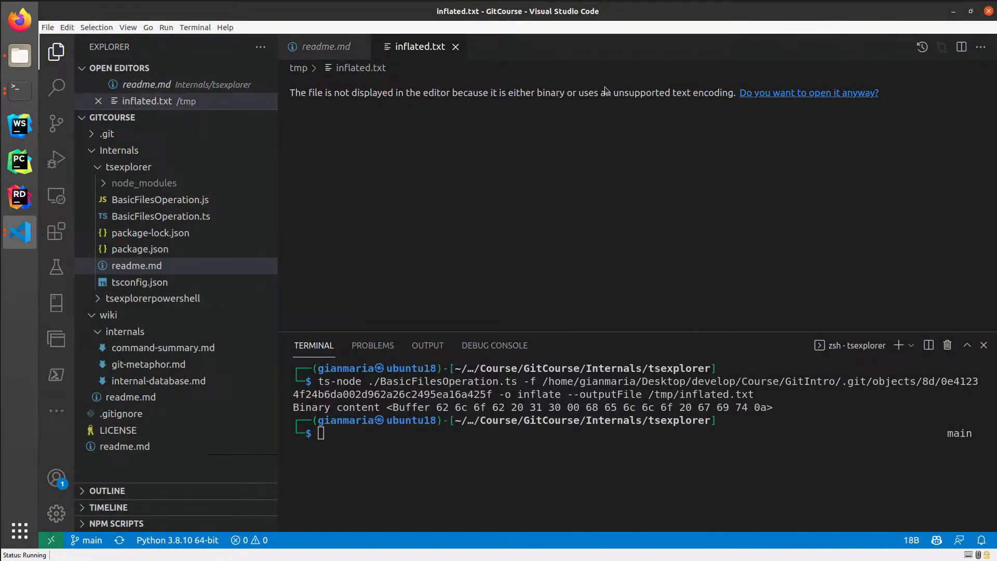
pyautogui.moveTo(451, 106)
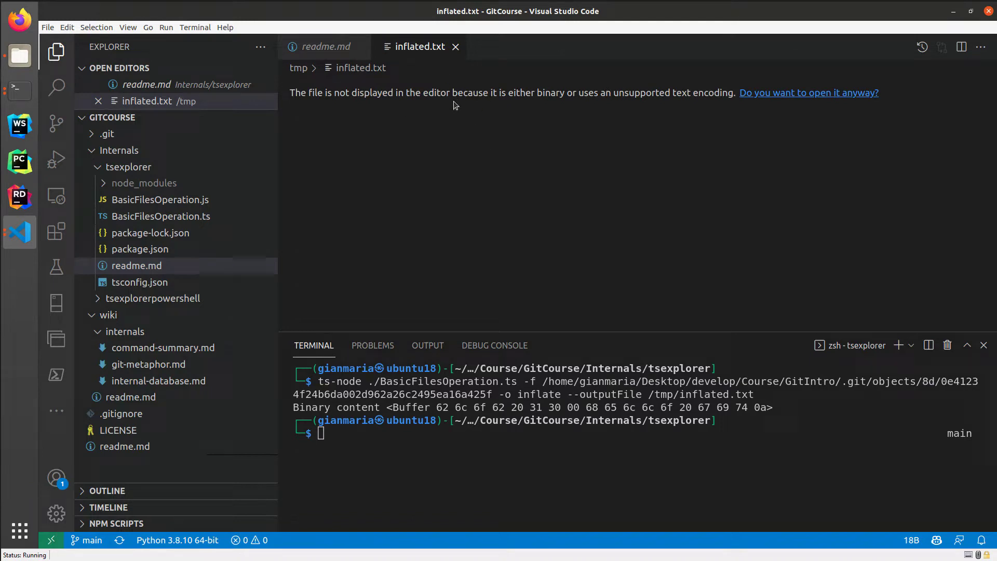
pyautogui.click(809, 93)
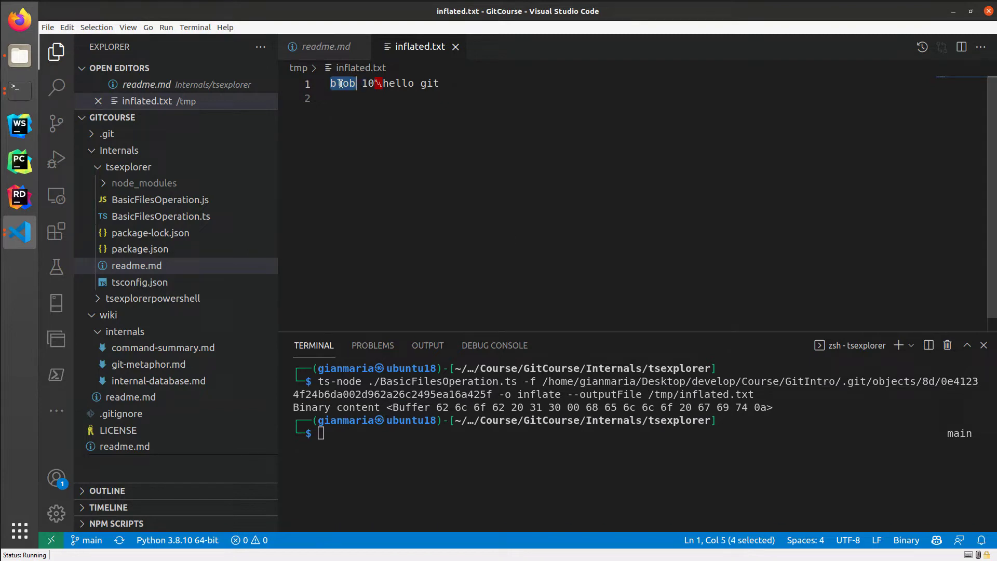
pyautogui.click(362, 83)
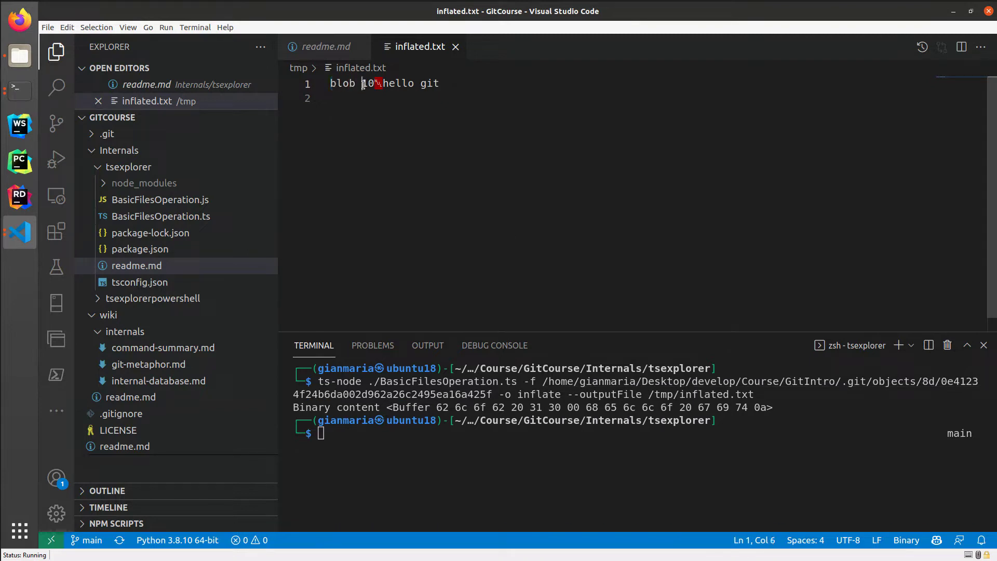
pyautogui.moveTo(363, 83); pyautogui.dragTo(375, 83)
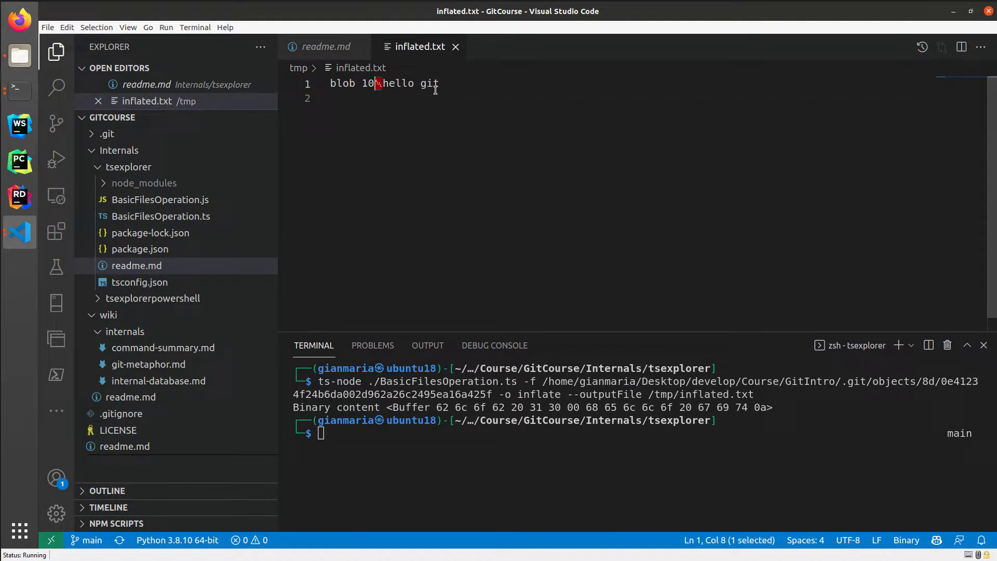
pyautogui.moveTo(381, 83); pyautogui.dragTo(438, 83)
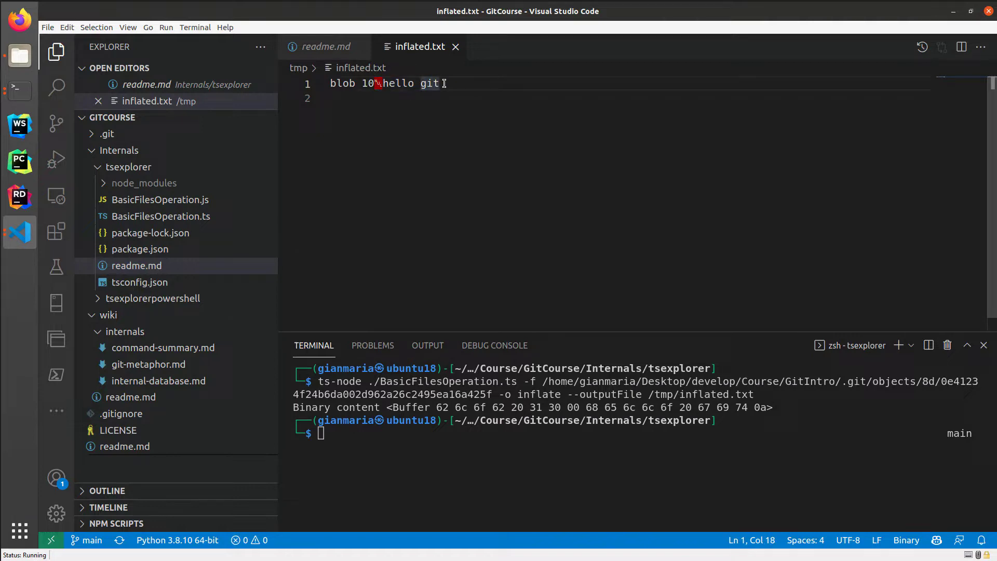
pyautogui.moveTo(438, 84); pyautogui.dragTo(383, 83)
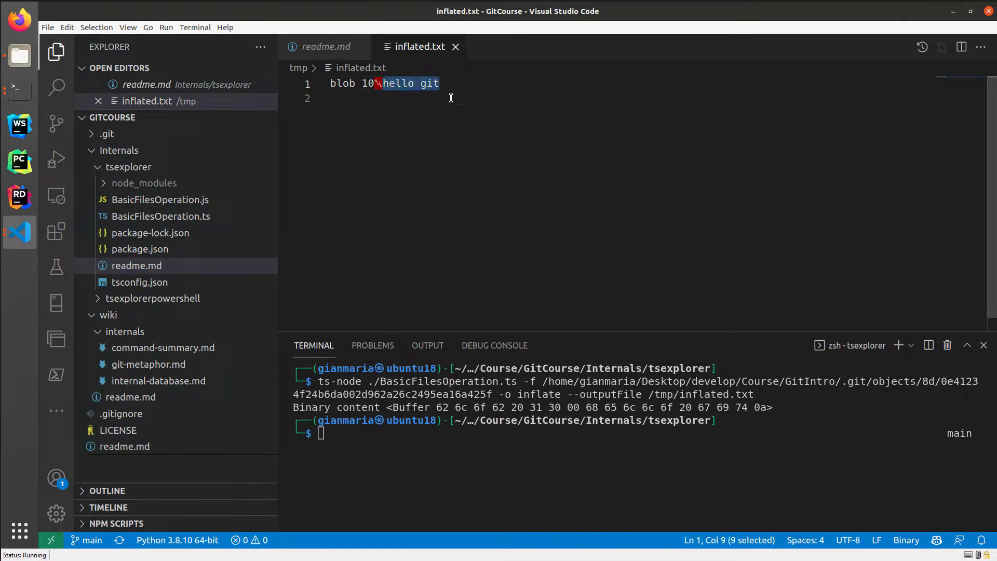
pyautogui.click(438, 83)
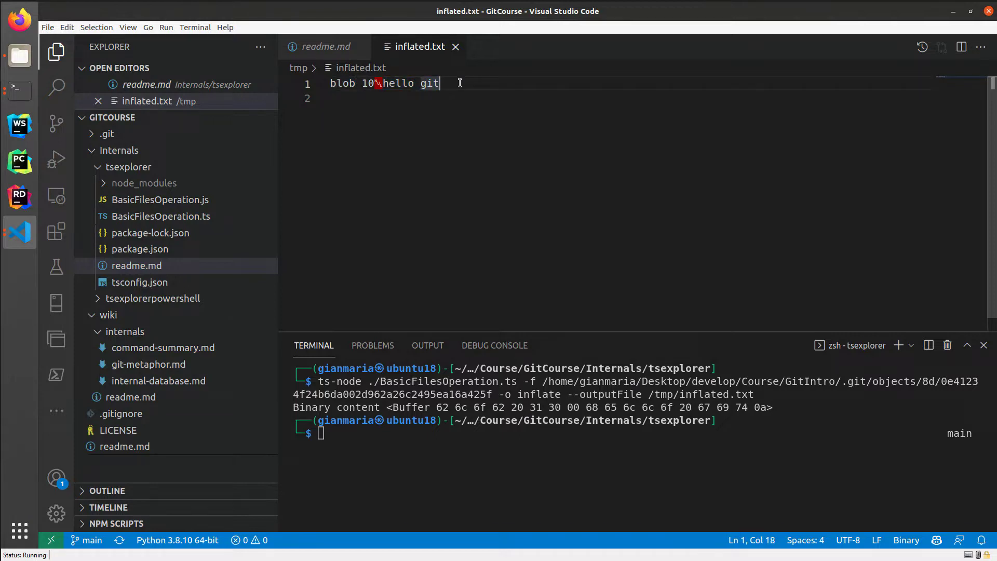
pyautogui.press('ctrl+a')
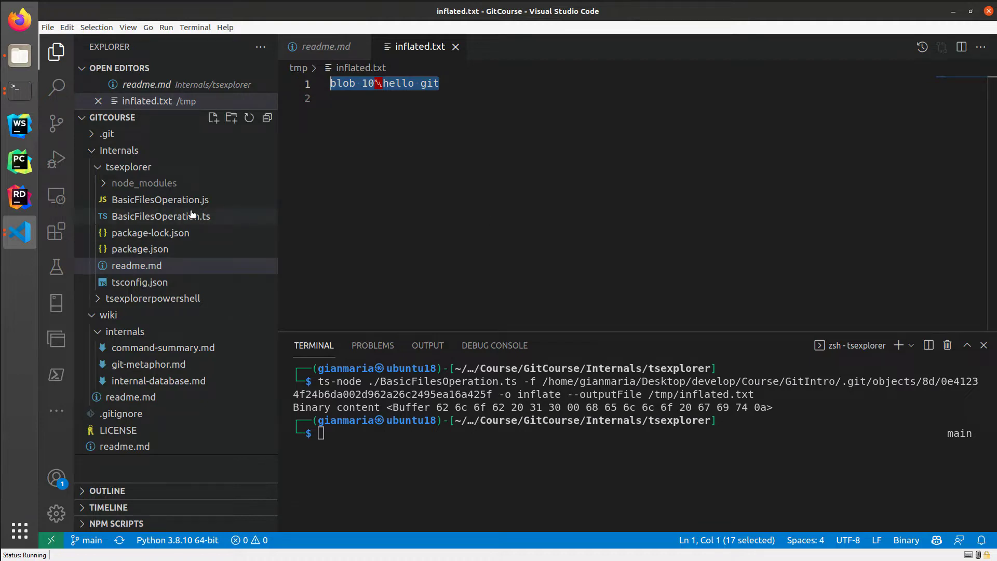
pyautogui.moveTo(481, 247)
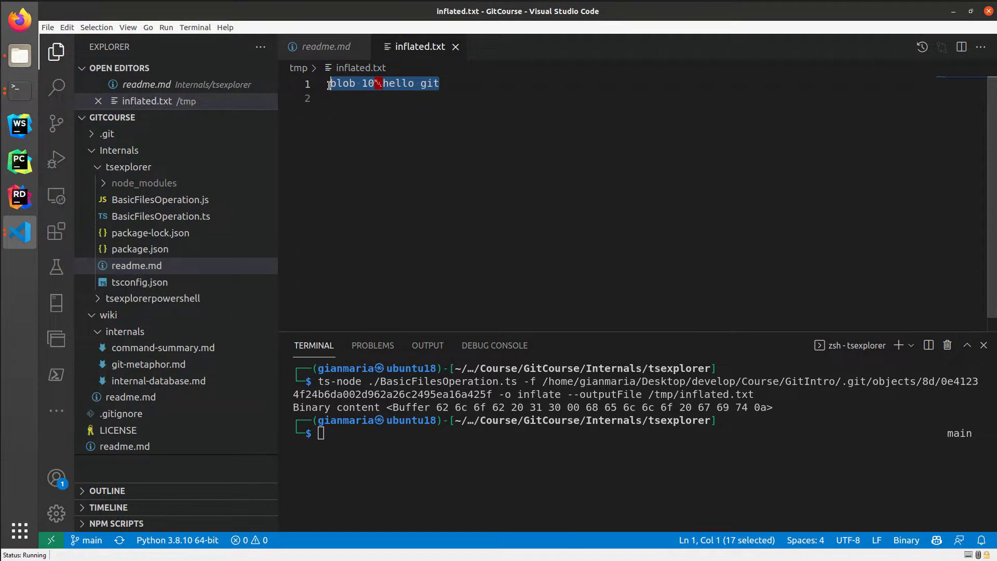
pyautogui.moveTo(317, 78)
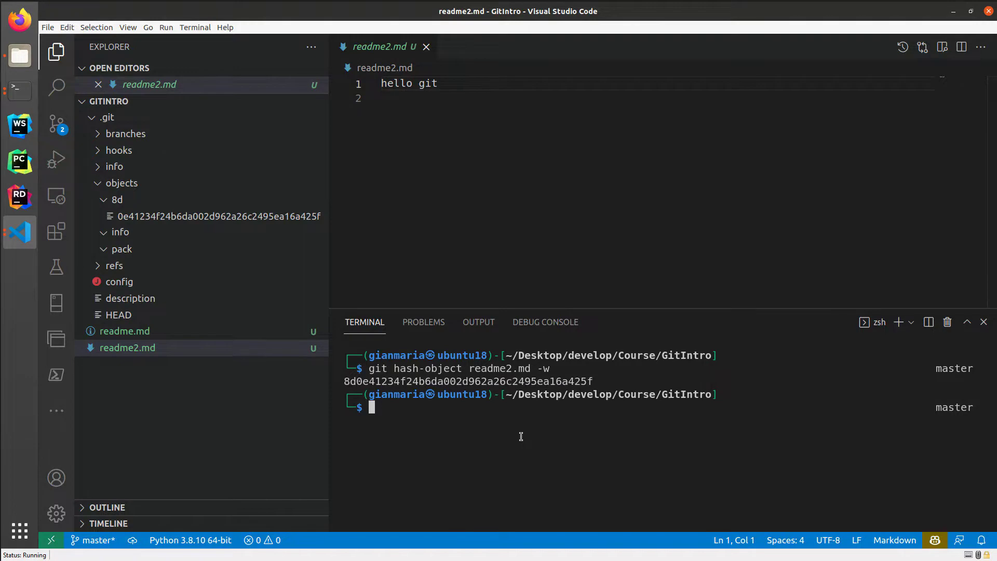
pyautogui.moveTo(426, 381)
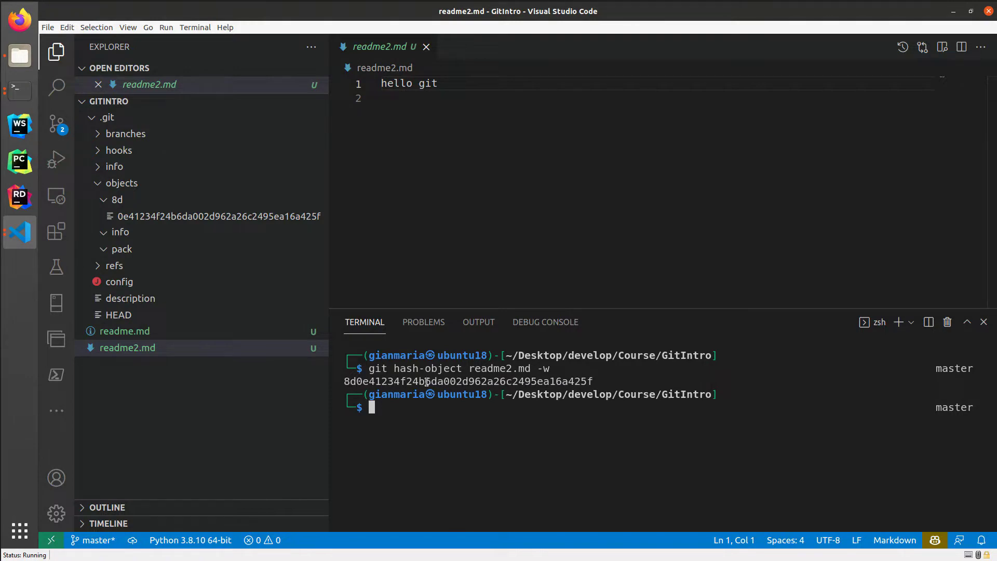
# Step: Enter git cat-file -t with hash 8d0e41234f24b6da002d962a26c2495ea16a425f
pyautogui.write('git')
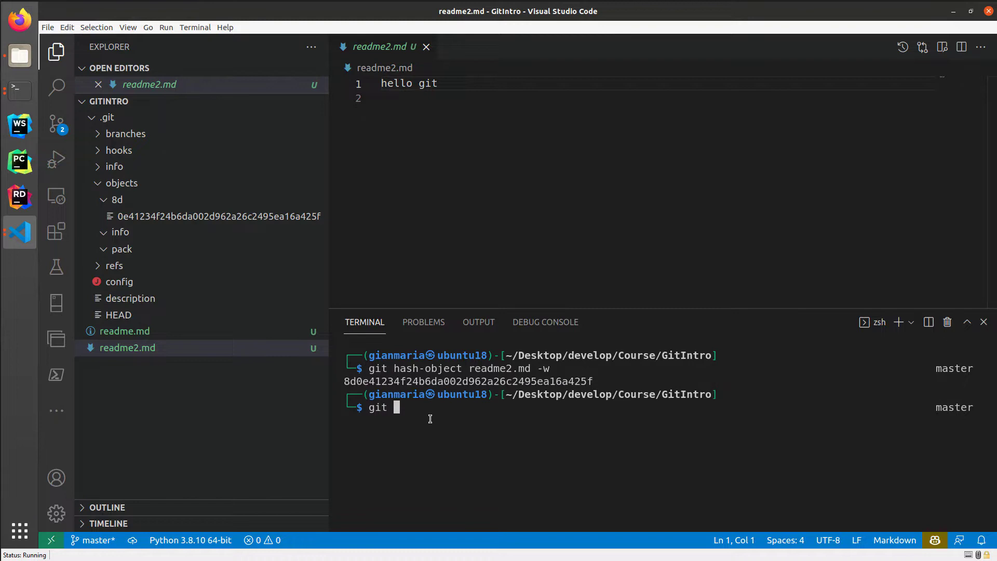
pyautogui.write('cat-fi')
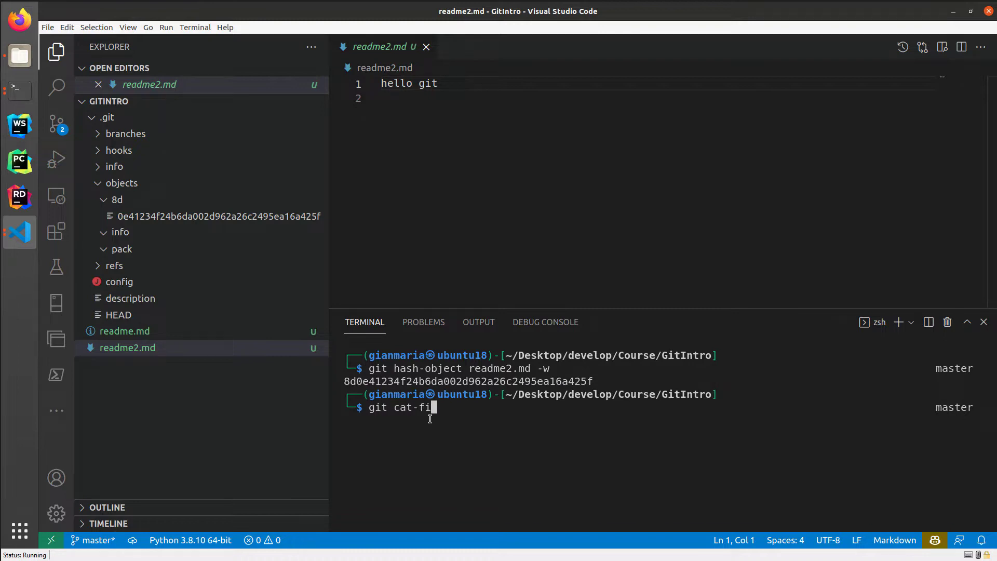
pyautogui.write('le -t')
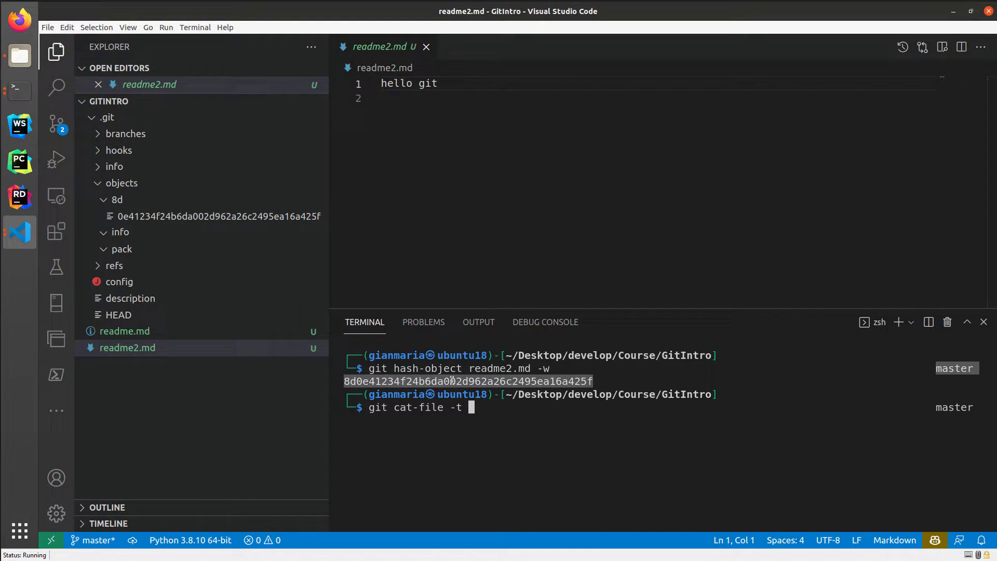
pyautogui.write('master8d0e41234f24b6da002d962a26c2495ea16a425f')
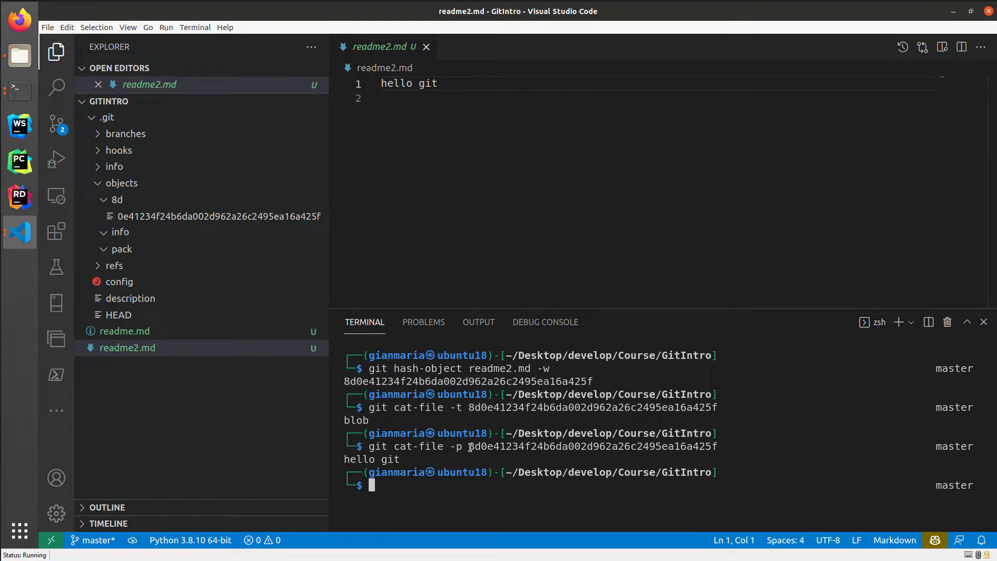
pyautogui.moveTo(721, 447)
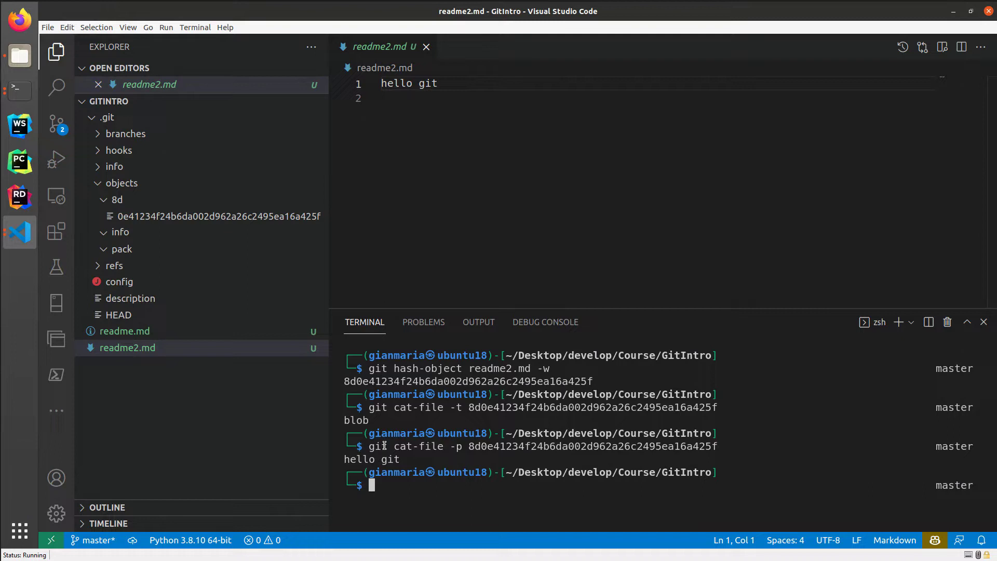
pyautogui.moveTo(361, 458)
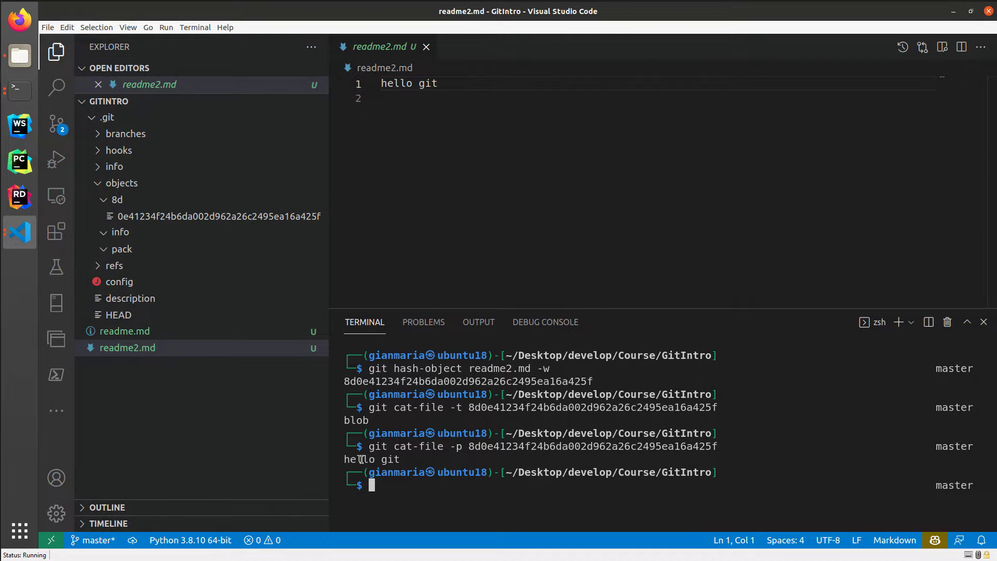
pyautogui.moveTo(445, 489)
pyautogui.write('git cat-file -p 8d0e41234f24b6da002d96')
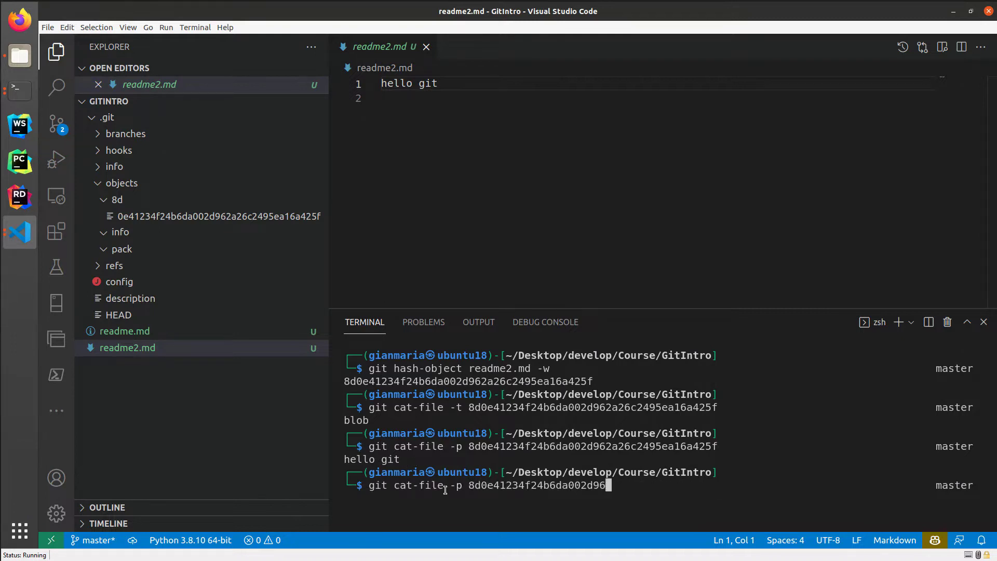
# Step: Trim the cat-file -p command's hash down to the abbreviated 8d0e41
pyautogui.press('BackSpace')
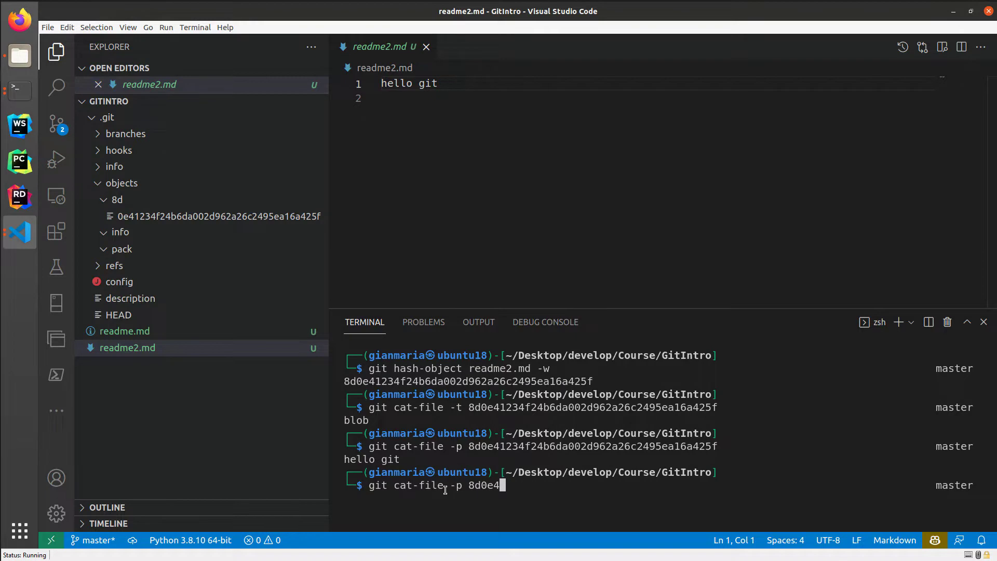
pyautogui.write('1')
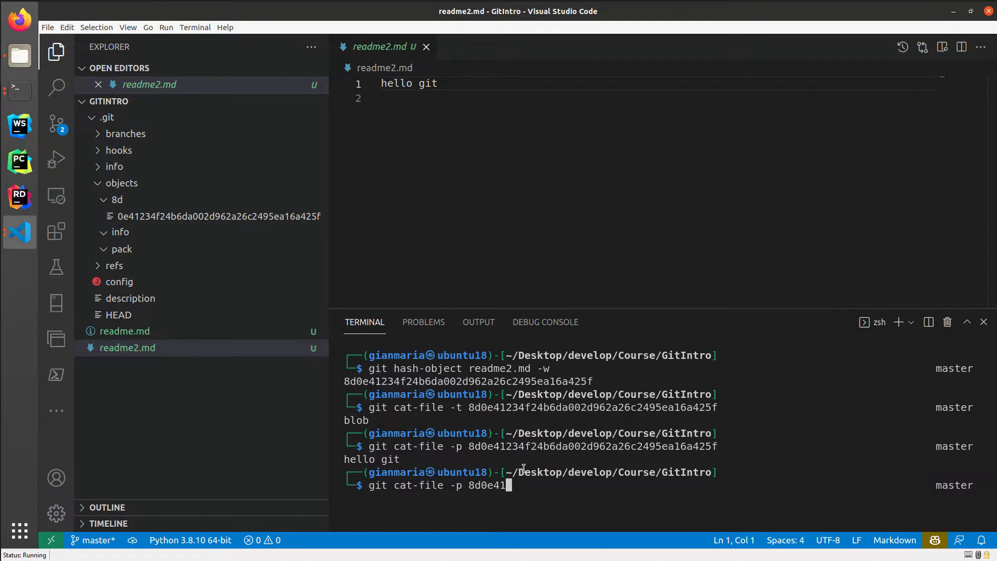
pyautogui.moveTo(568, 487)
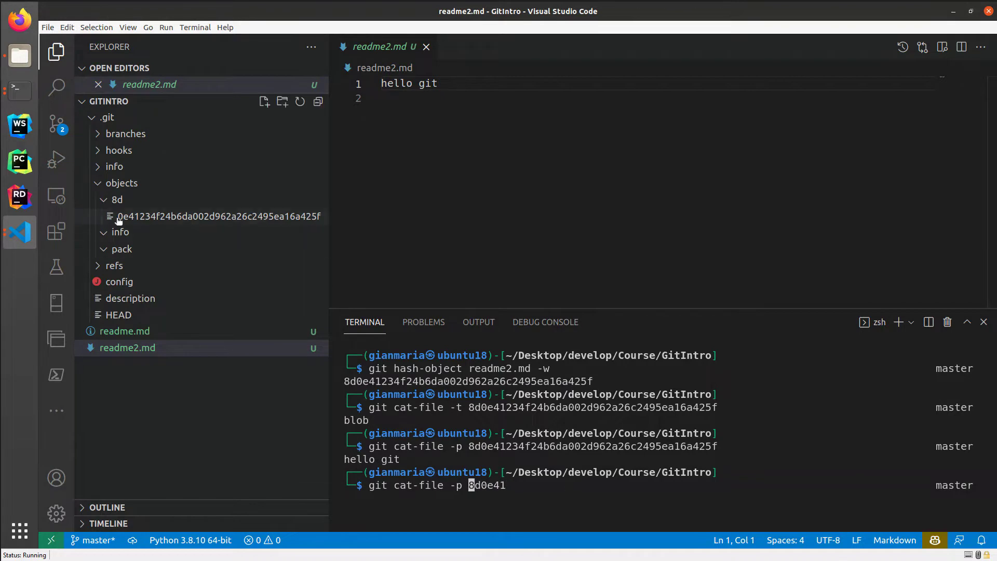
pyautogui.moveTo(505, 425)
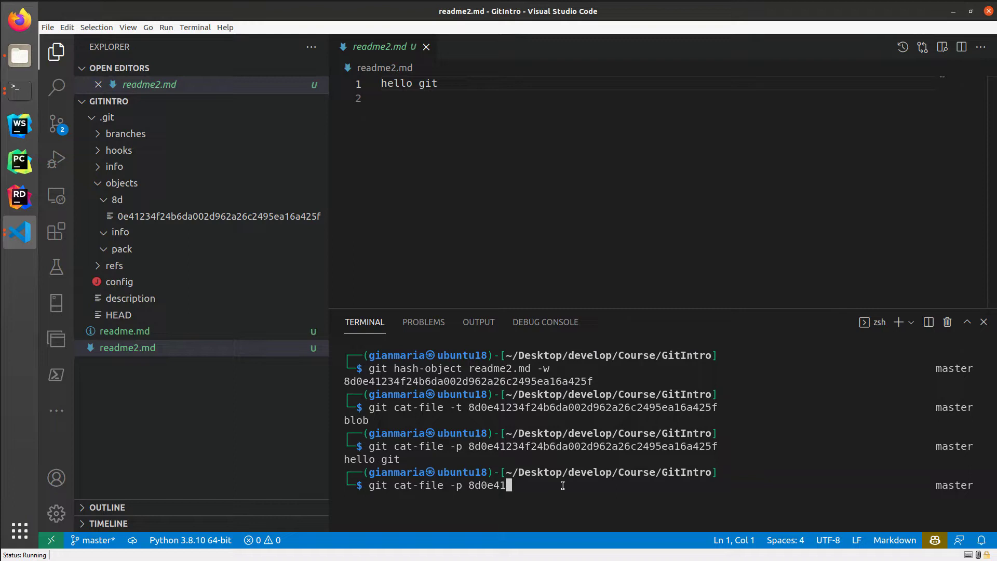
pyautogui.press('Backspace')
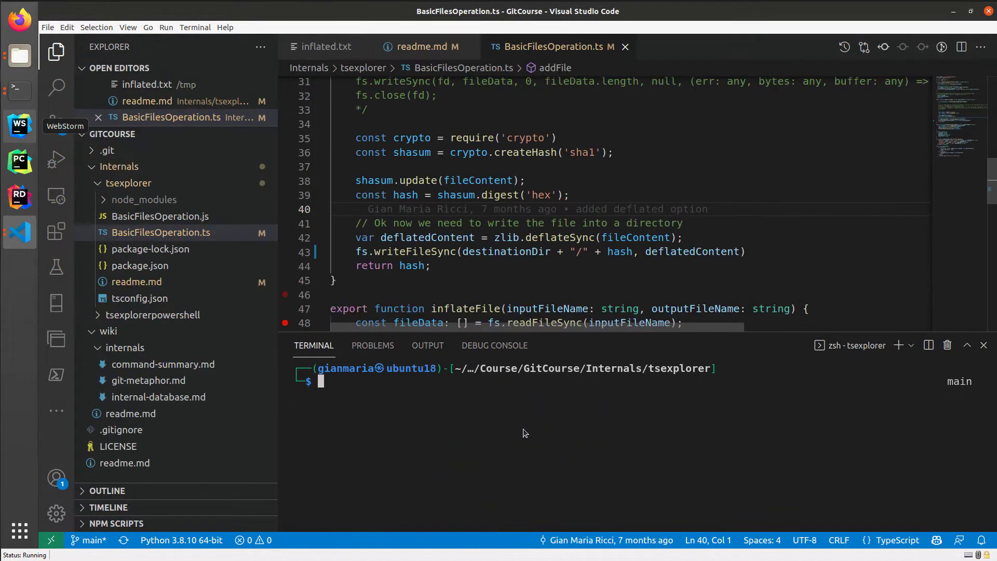
pyautogui.moveTo(179, 259)
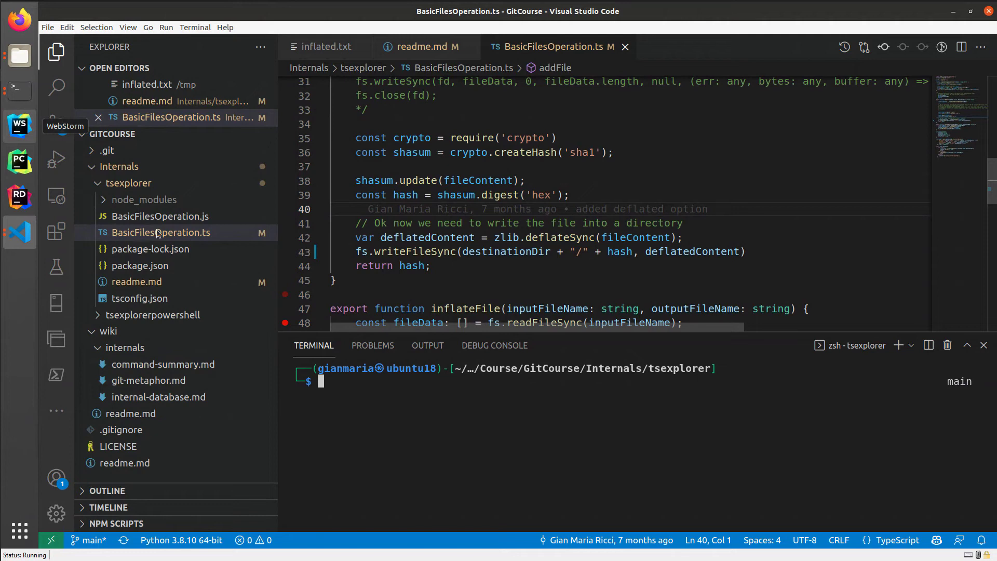
pyautogui.moveTo(388, 366)
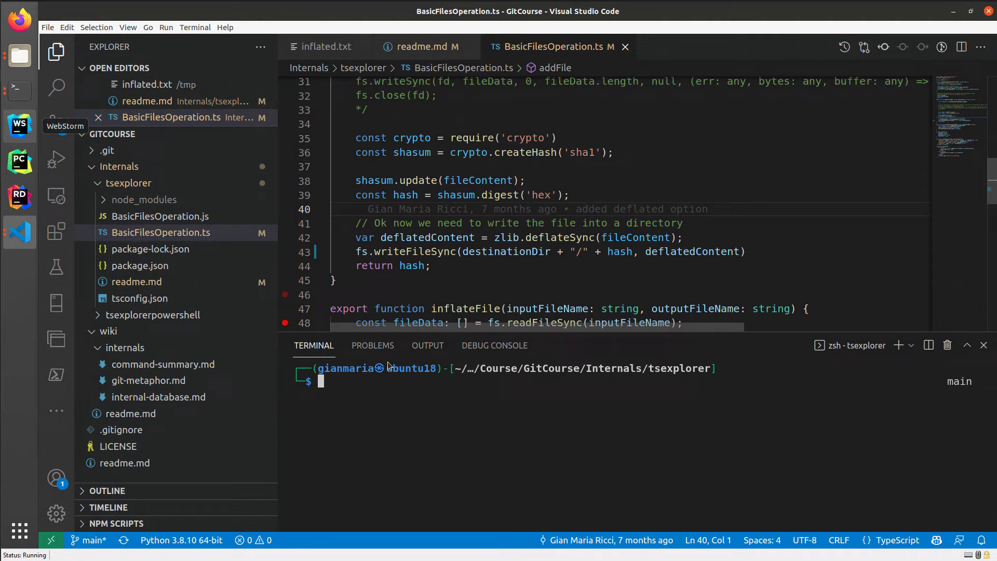
# Step: Enter git cat-file -p ec6f62 in the terminal
pyautogui.write('git cat-file -p ec6f62')
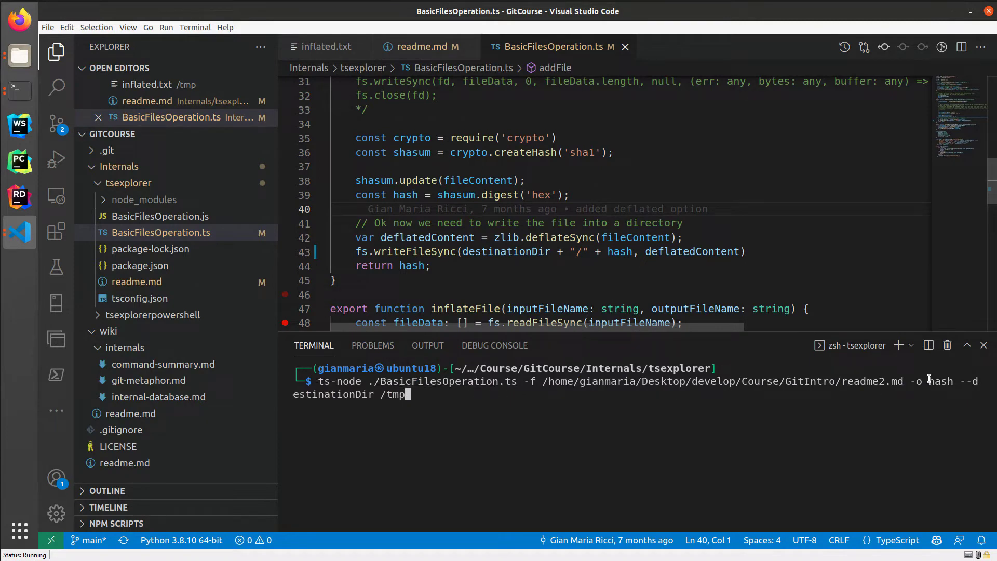
pyautogui.moveTo(418, 393)
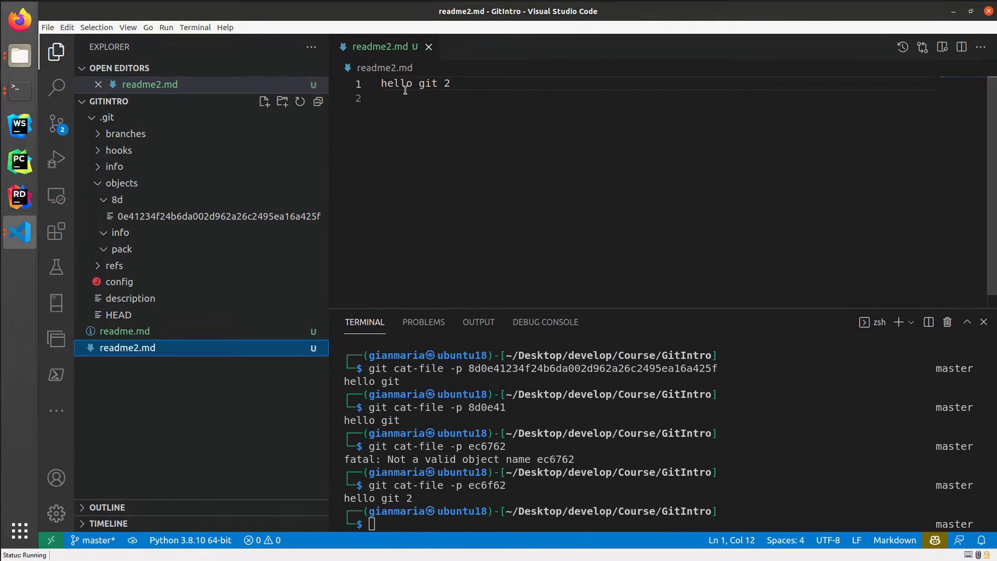
pyautogui.moveTo(459, 83)
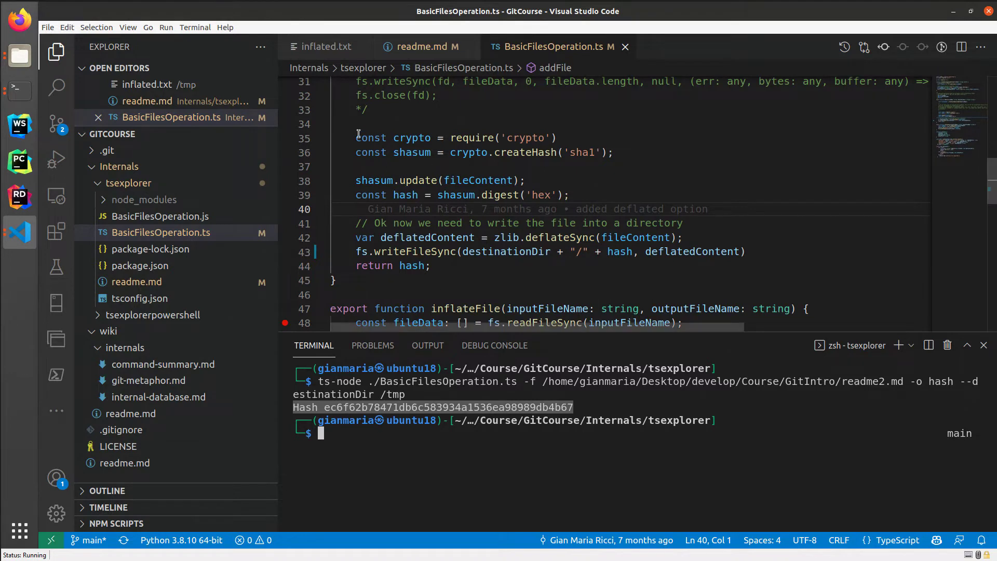
# Step: Select addFile lines 35–44 (hash, deflate, write) and switch to the Files manager
pyautogui.moveTo(355, 138); pyautogui.dragTo(430, 265)
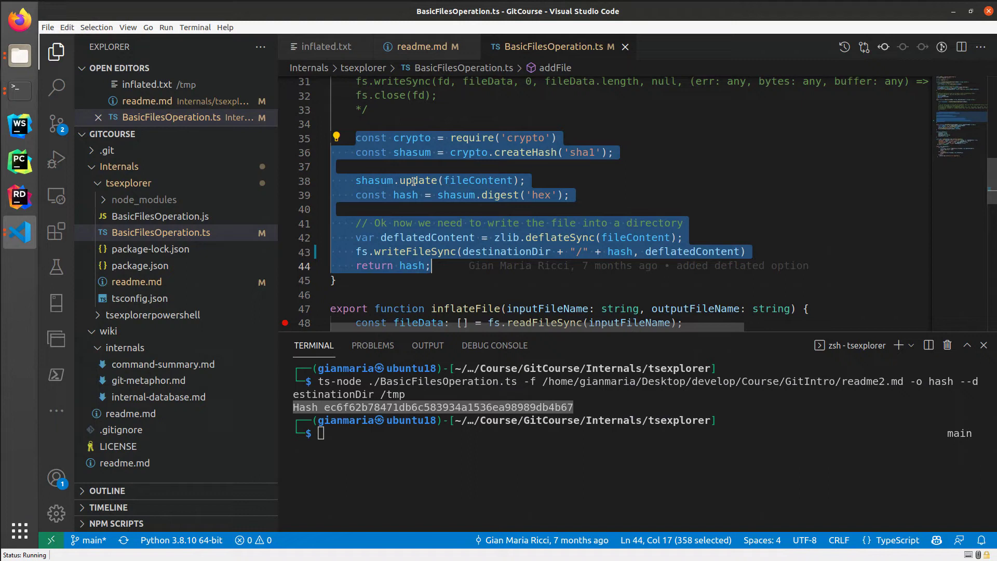
pyautogui.moveTo(678, 187)
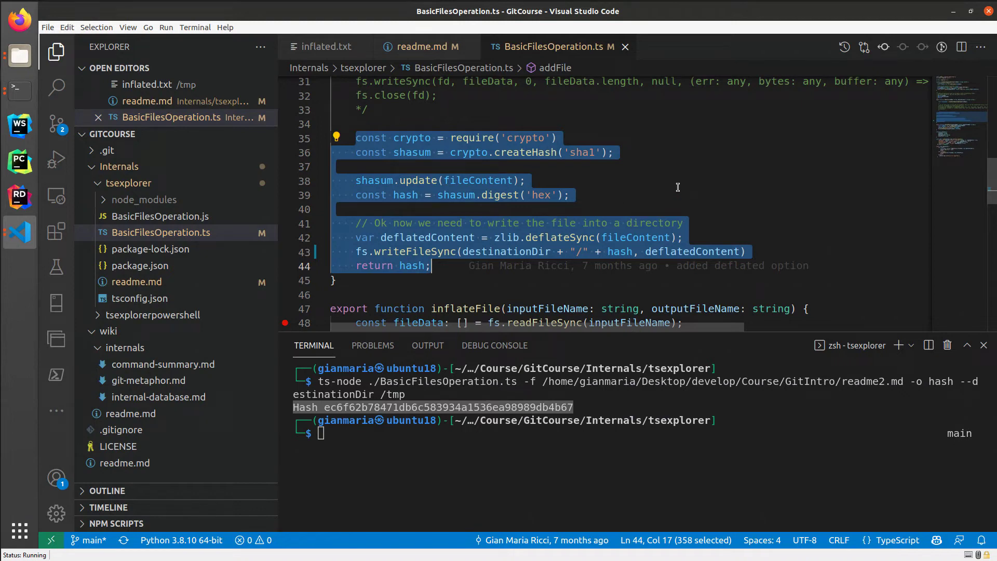
pyautogui.moveTo(420, 394)
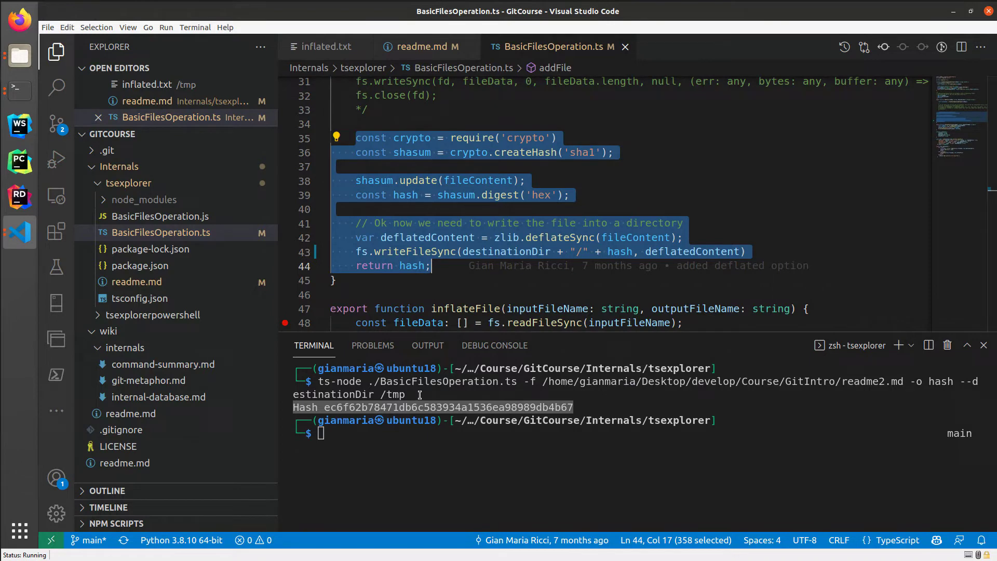
pyautogui.click(19, 56)
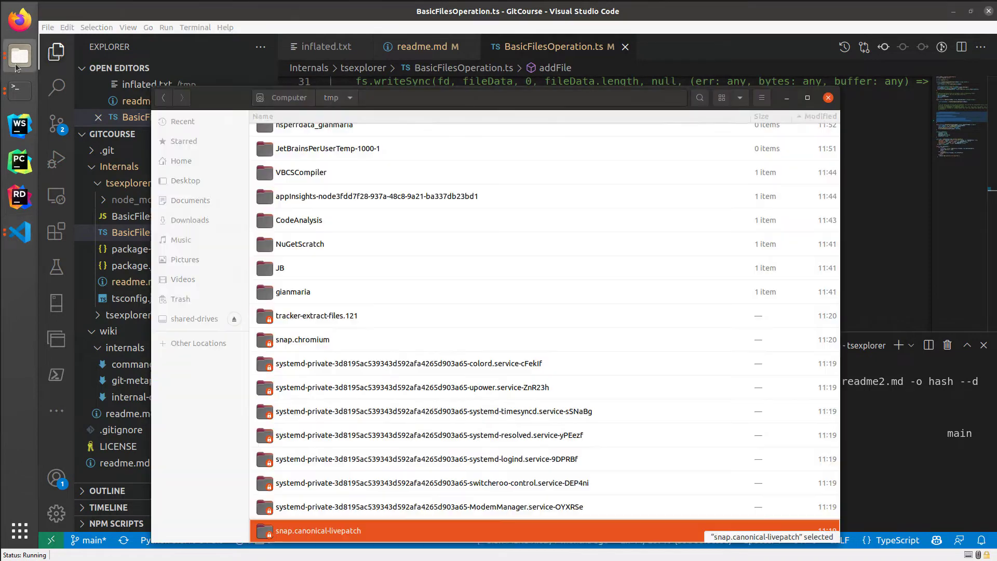
# Step: Locate and select the ec6f62b78471…db4b67 blob file in the /tmp listing
pyautogui.scroll(-3)
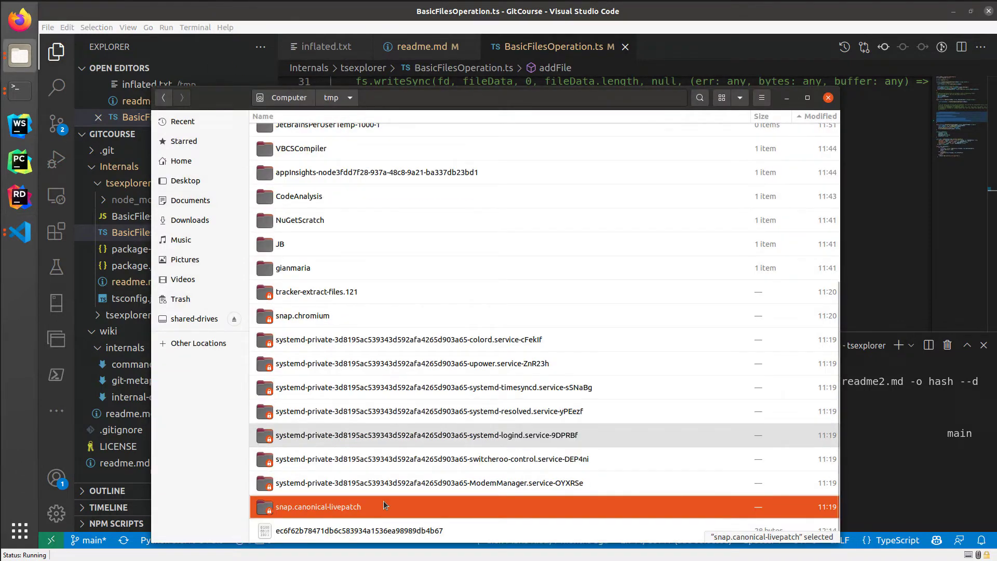
pyautogui.click(360, 530)
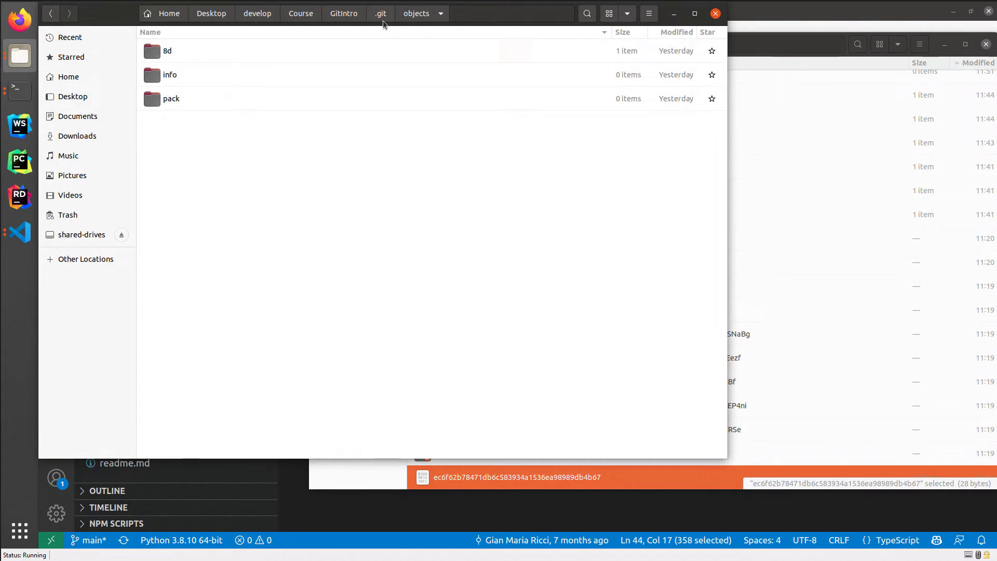
# Step: Create a new folder named ec inside .git/objects
pyautogui.rightClick(305, 191)
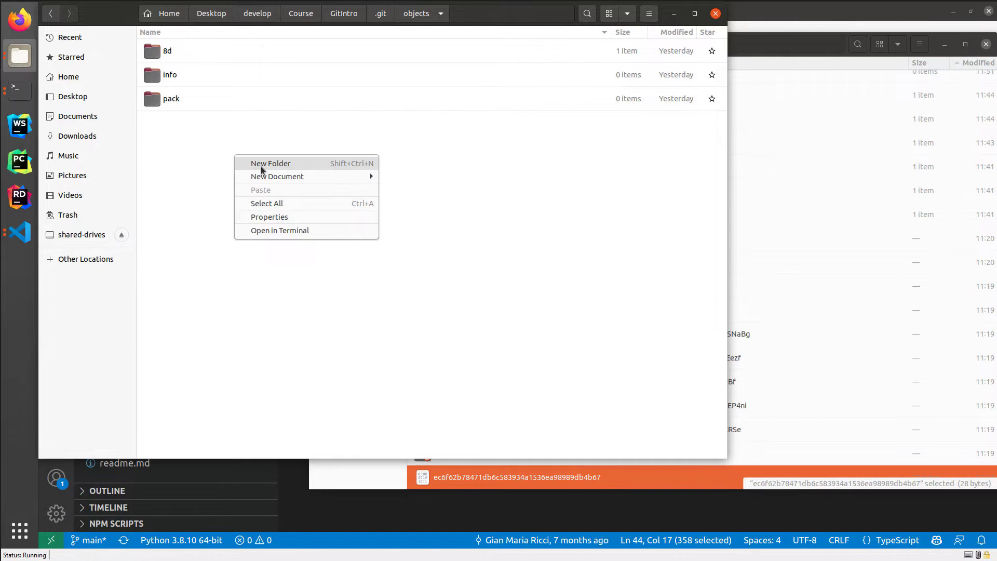
pyautogui.click(270, 163)
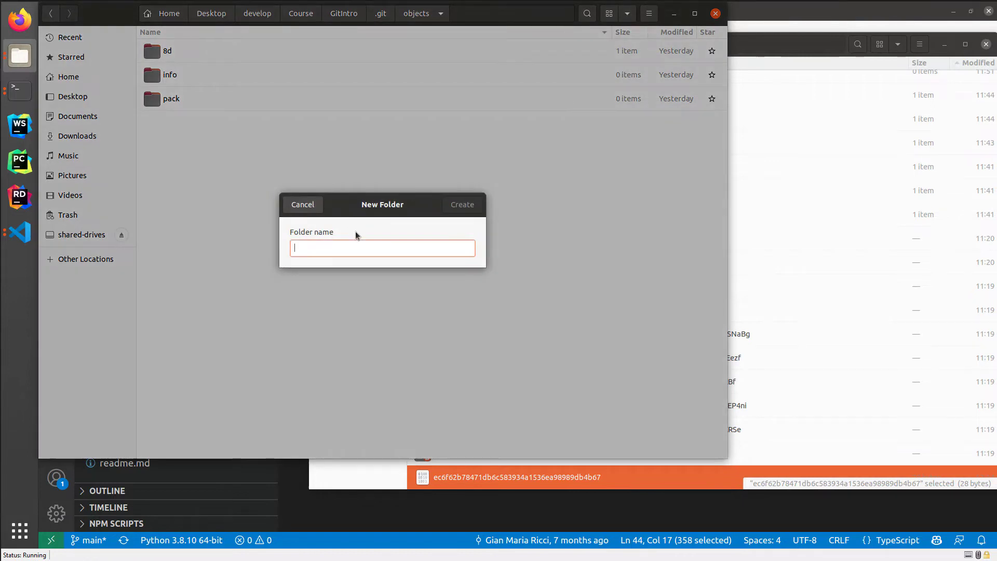
pyautogui.write('ec')
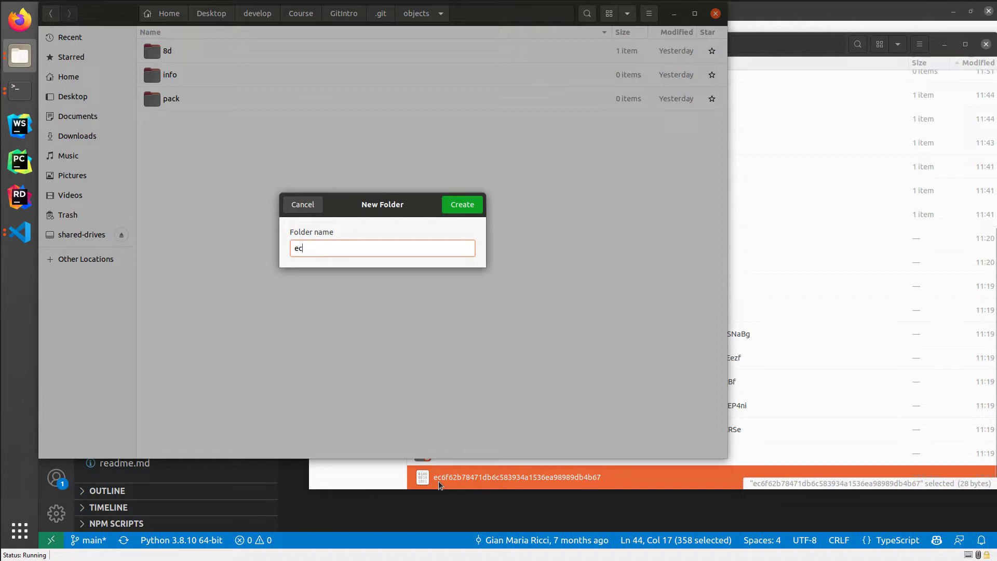
pyautogui.click(461, 205)
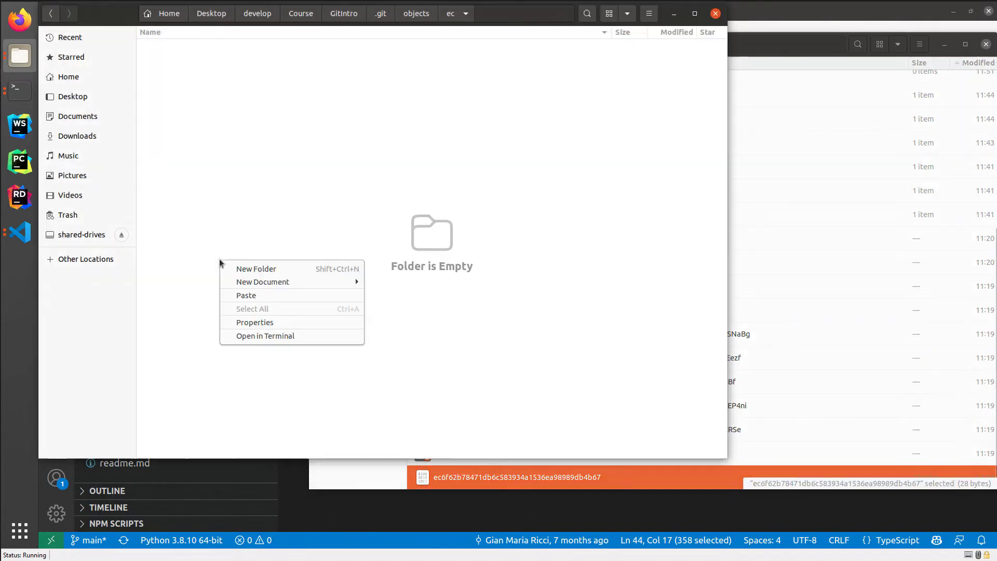
# Step: Rename the pasted blob to 6f62b78471db6c583934a1536ea98989db4b67, dropping the leading ec prefix
pyautogui.rightClick(185, 50)
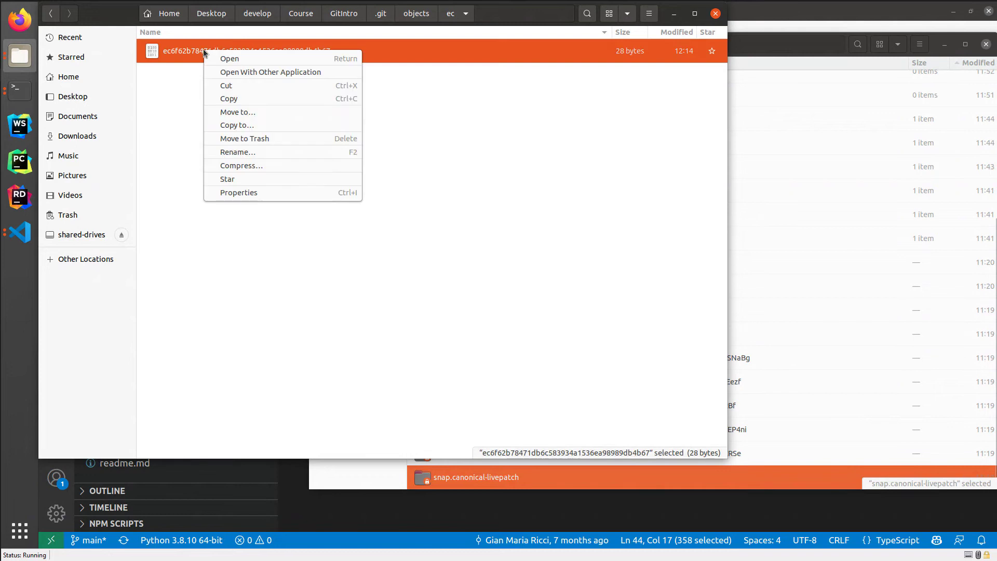
pyautogui.click(236, 152)
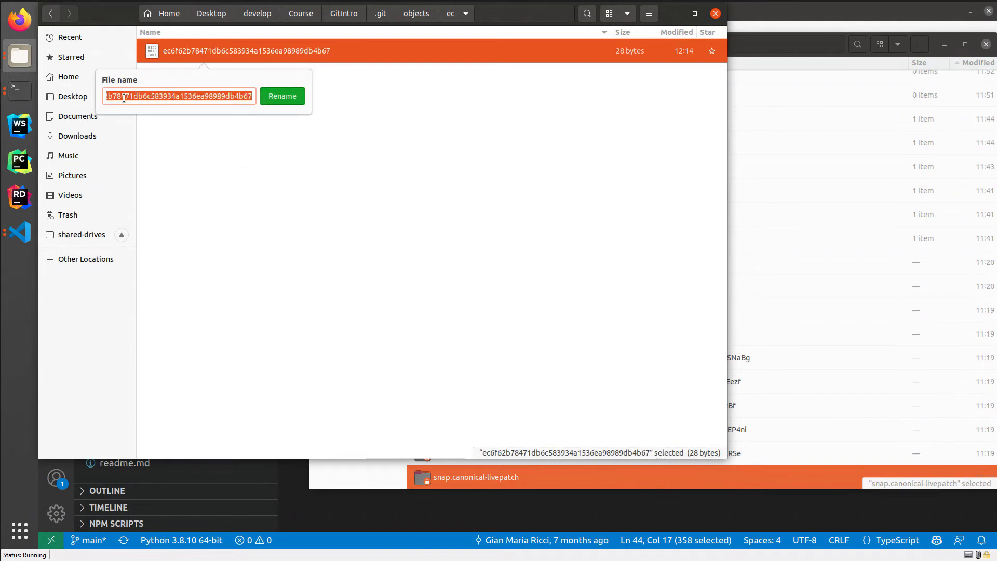
pyautogui.click(180, 95)
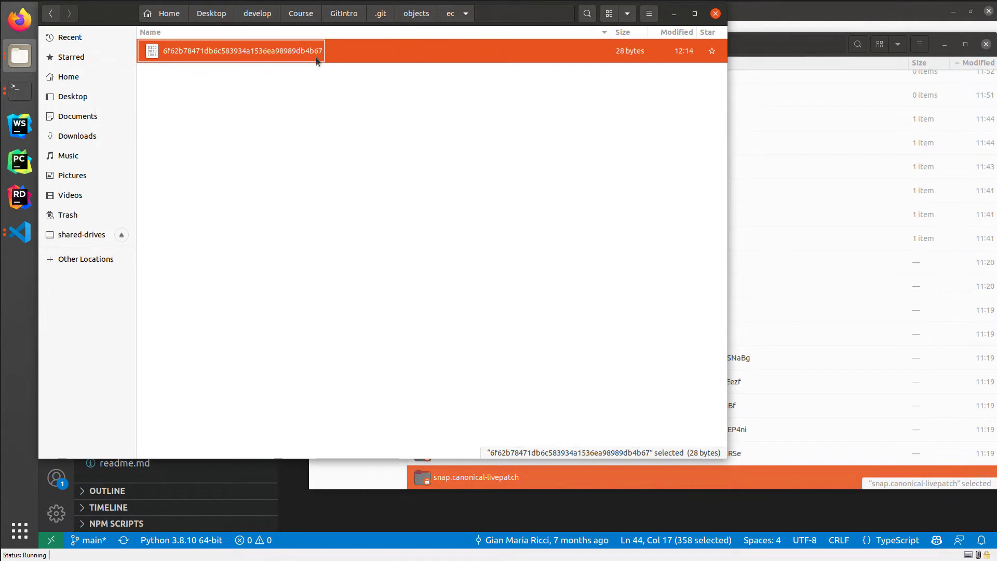
pyautogui.click(18, 234)
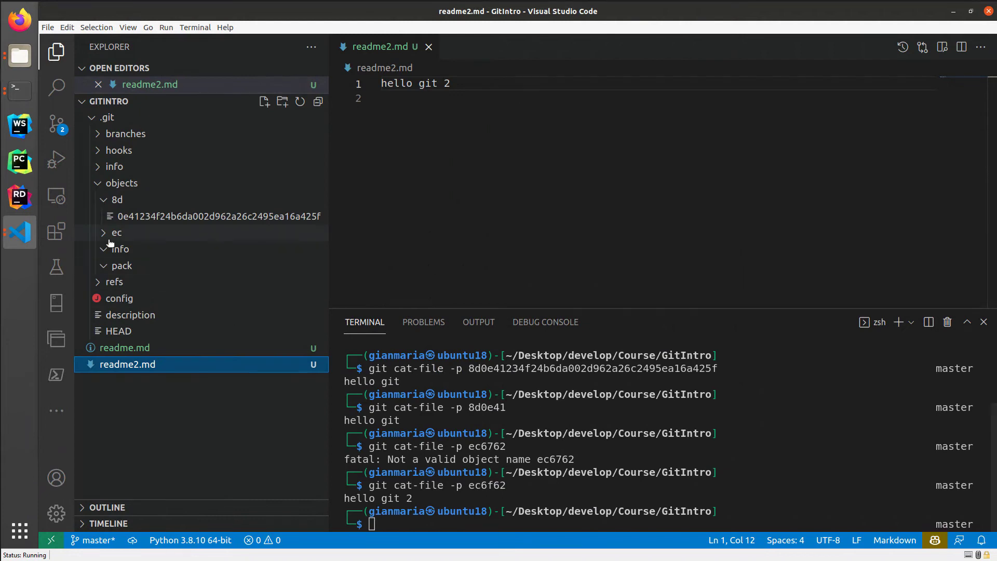
# Step: Expand .git/objects/ec in the Explorer and enter git cat-file -p ec6f62 in the terminal
pyautogui.click(115, 231)
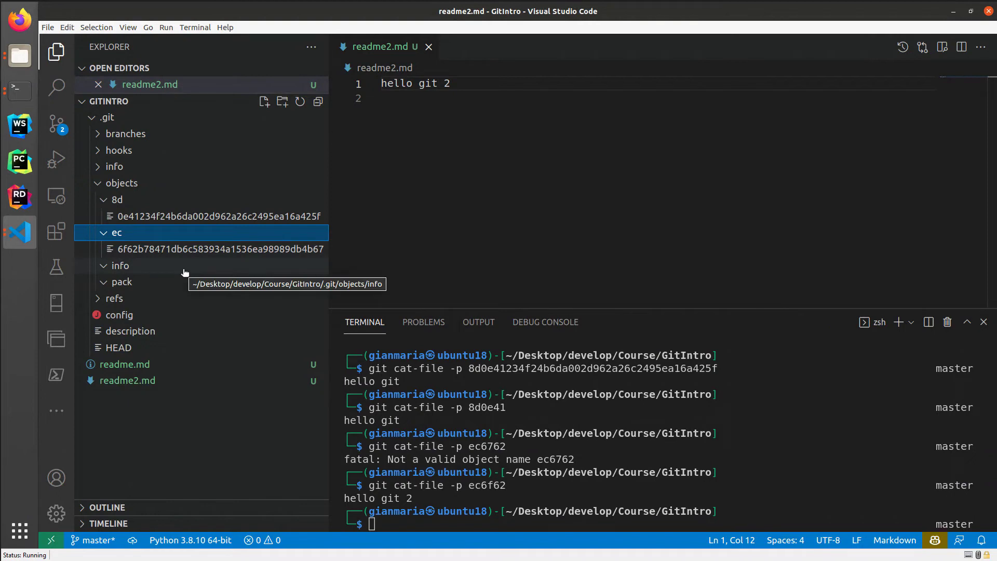
pyautogui.moveTo(191, 248)
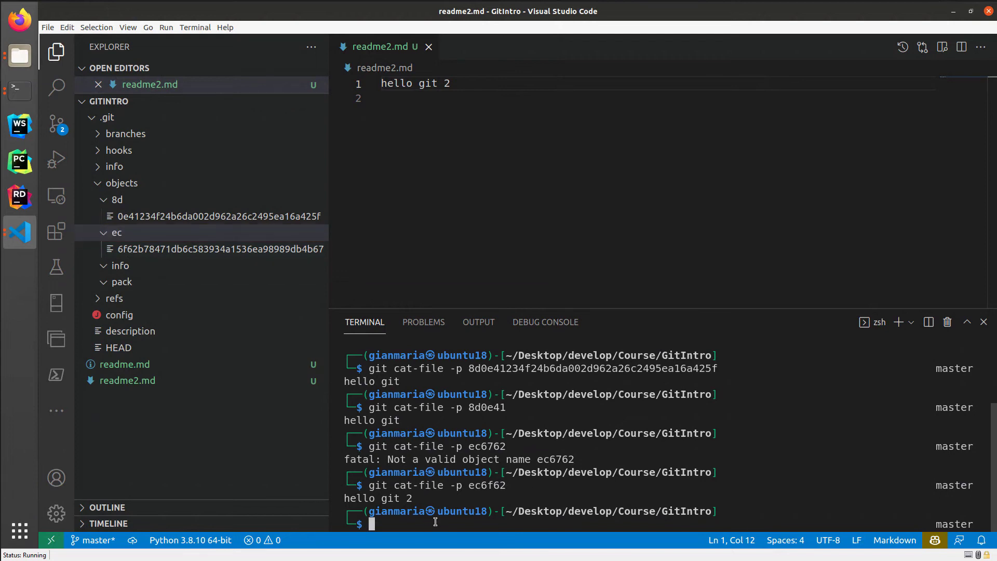
pyautogui.write('git cat-file -p ec6f62')
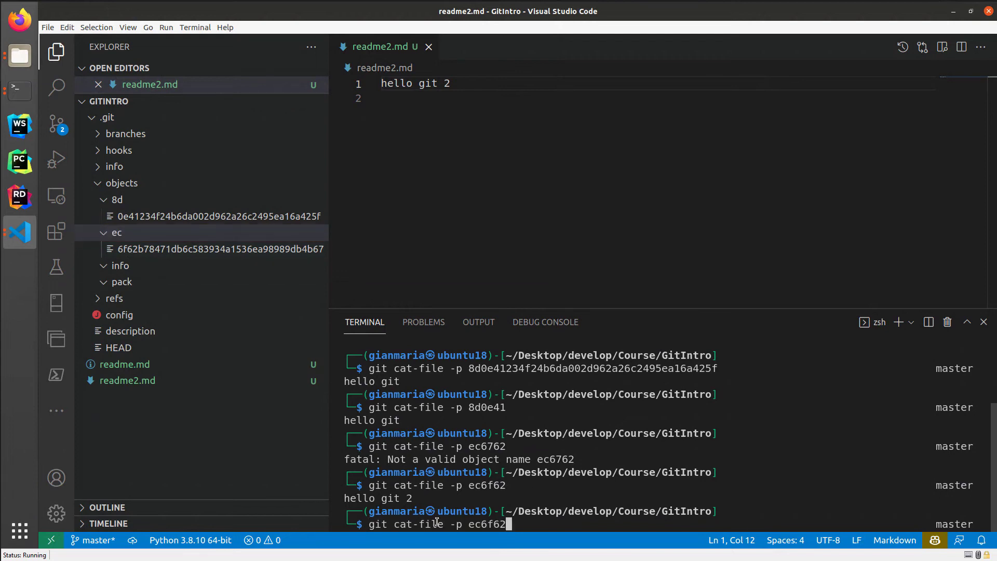
pyautogui.moveTo(455, 529)
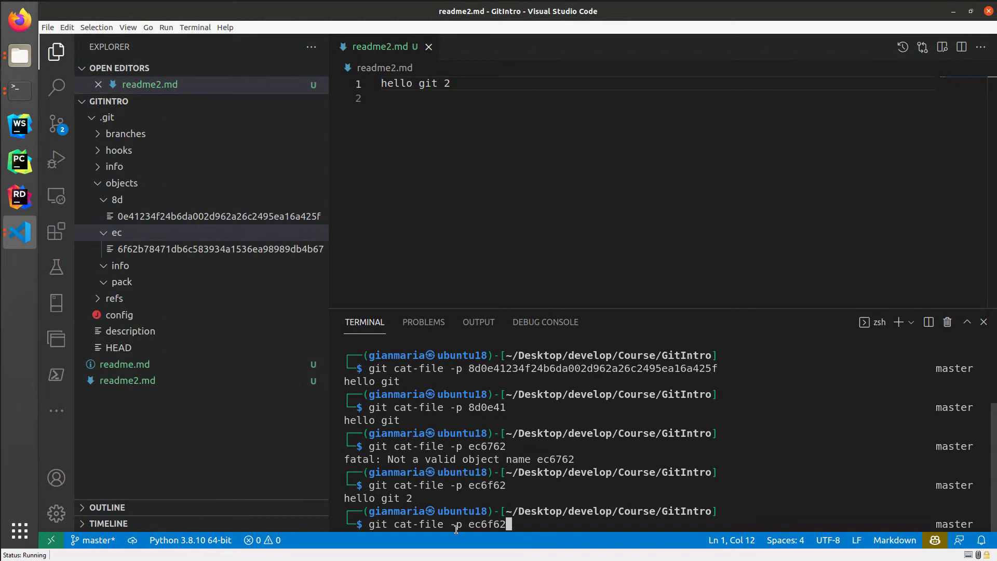
pyautogui.moveTo(478, 489)
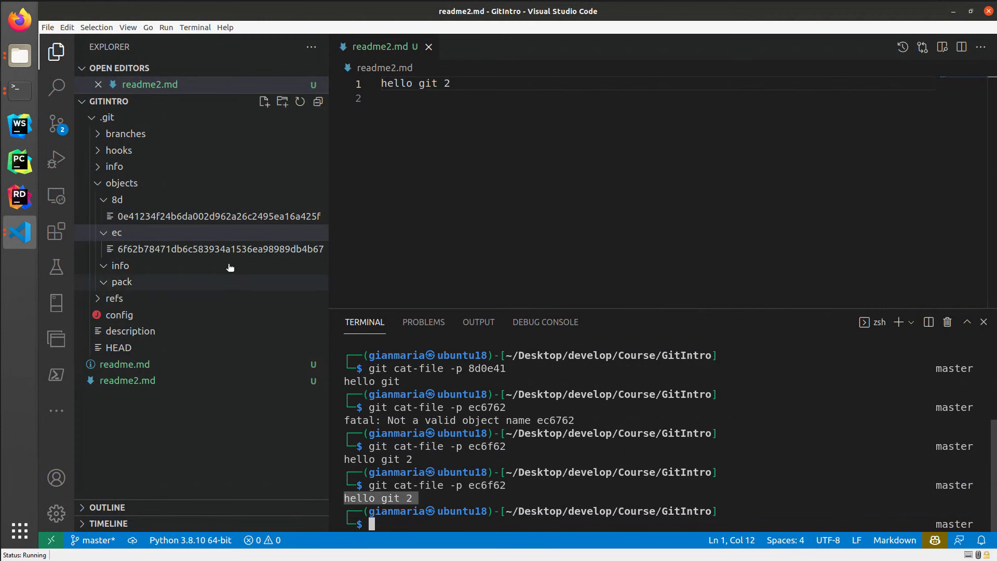
pyautogui.moveTo(216, 249)
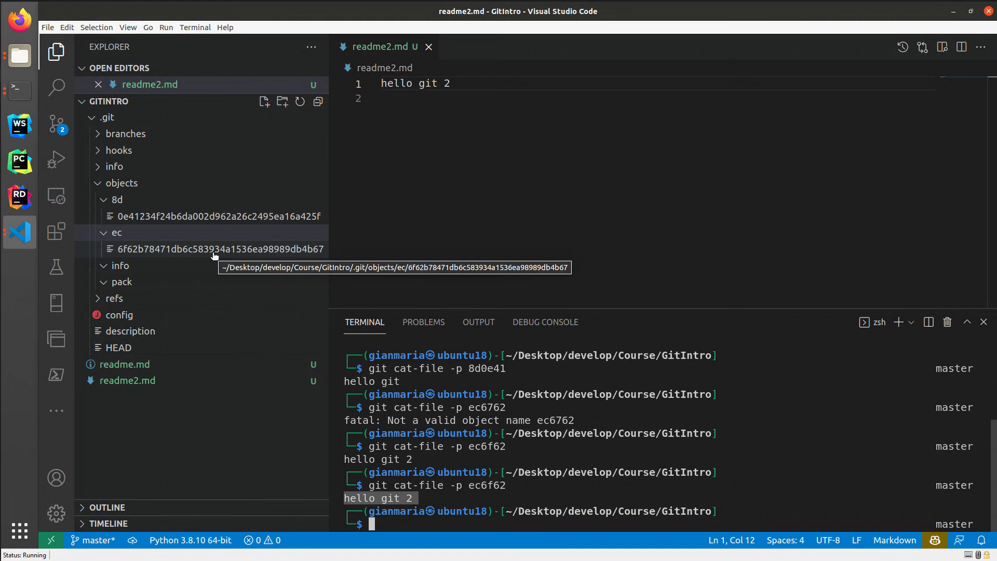